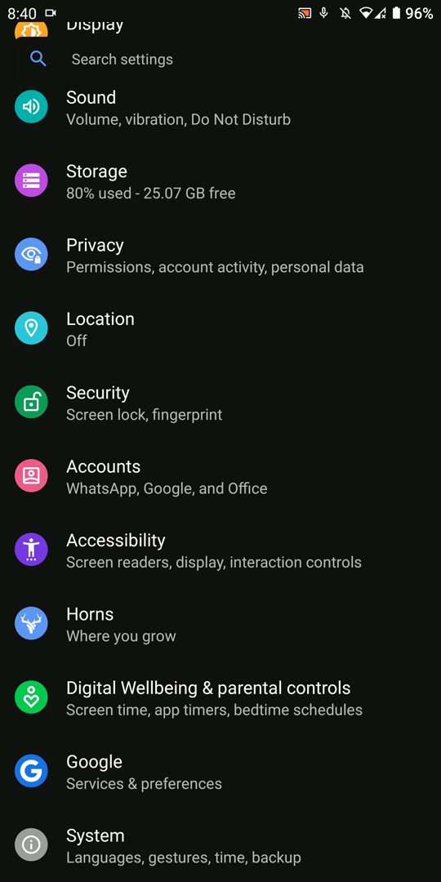
Step: Scroll through Settings and the LG V30 ROM guide page, then pull down Quick Settings
scroll("down", 3)
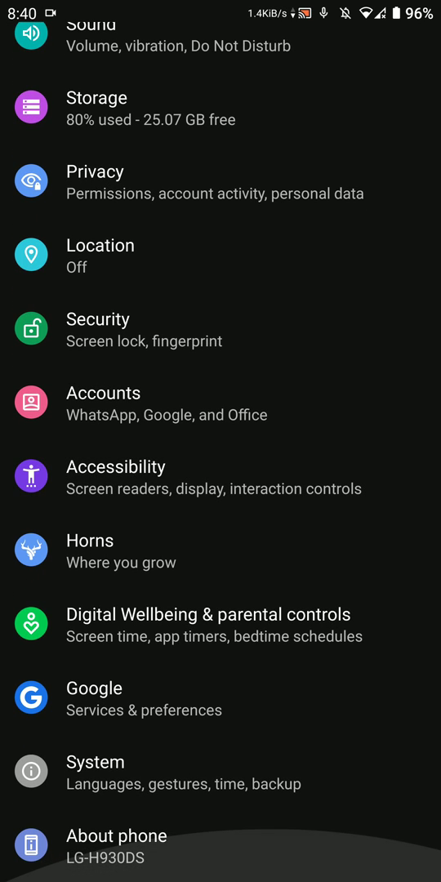
scroll("down", 3)
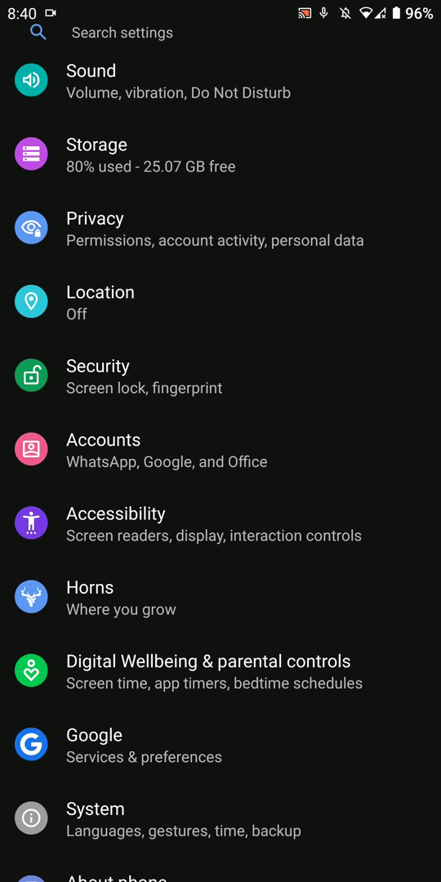
scroll("up", 3)
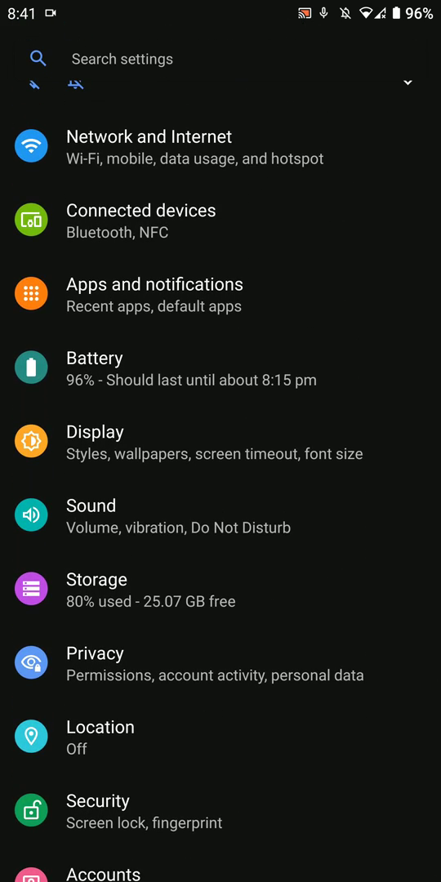
scroll("down", 3)
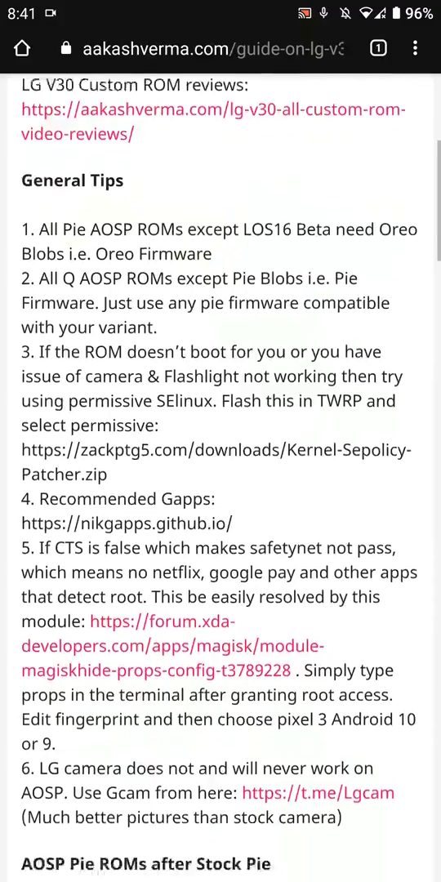
scroll("up", 3)
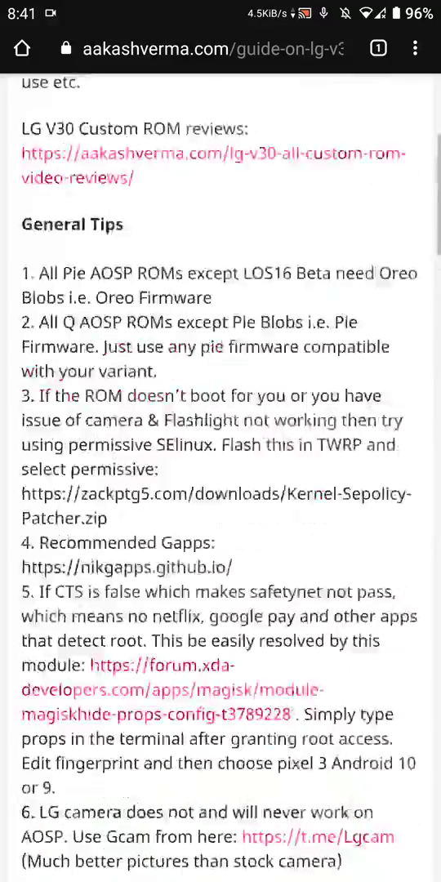
scroll("down", 3)
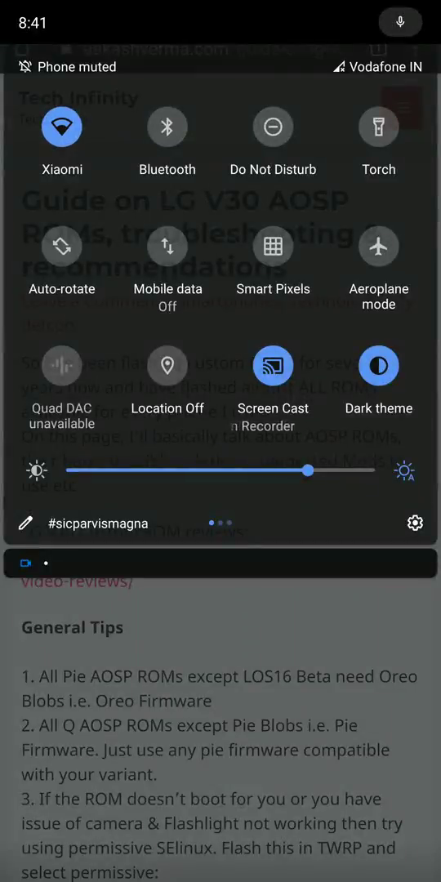
Step: Check Location and Wi-Fi/Bluetooth scanning, both off, then go to System settings
left_click(167, 365)
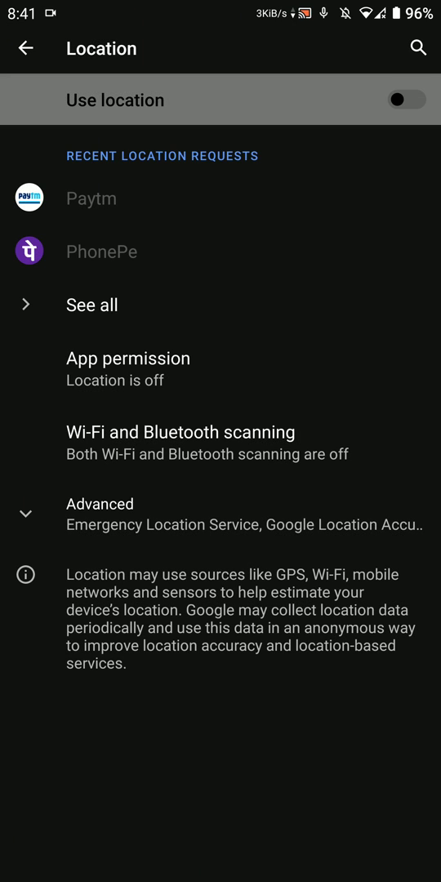
left_click(186, 432)
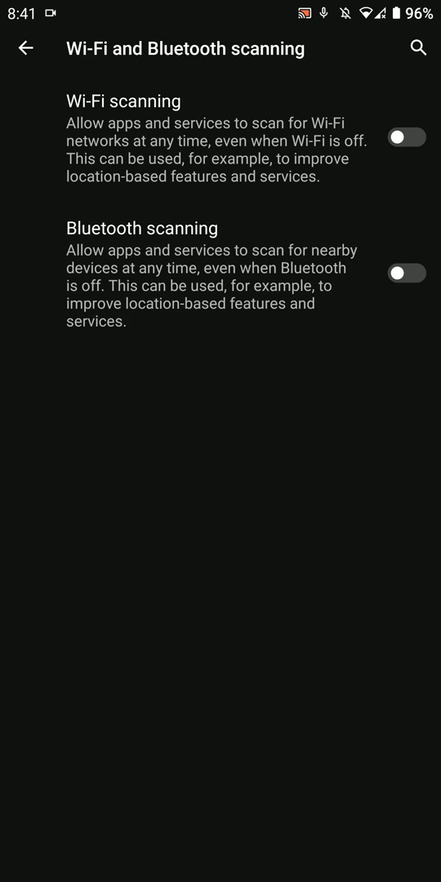
left_click(24, 48)
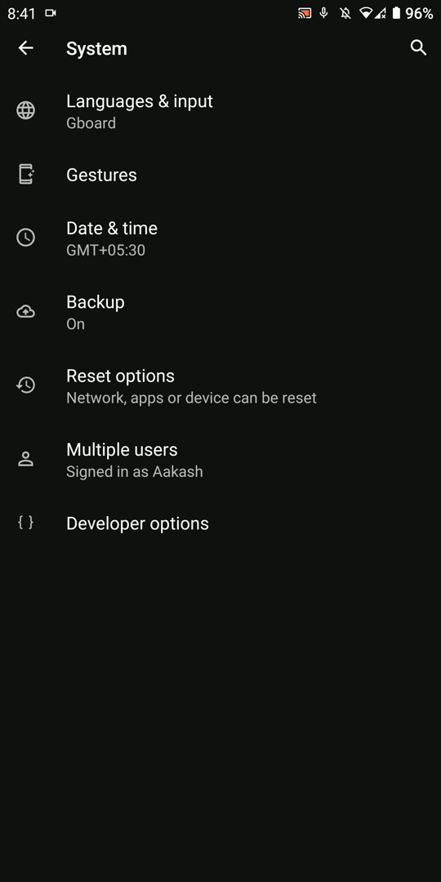
Step: View Gestures with Jump to camera on, then go to Display settings
left_click(101, 174)
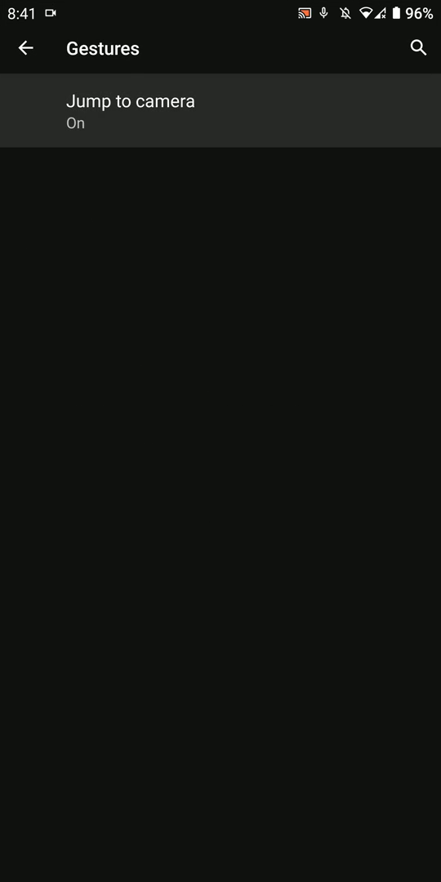
left_click(26, 47)
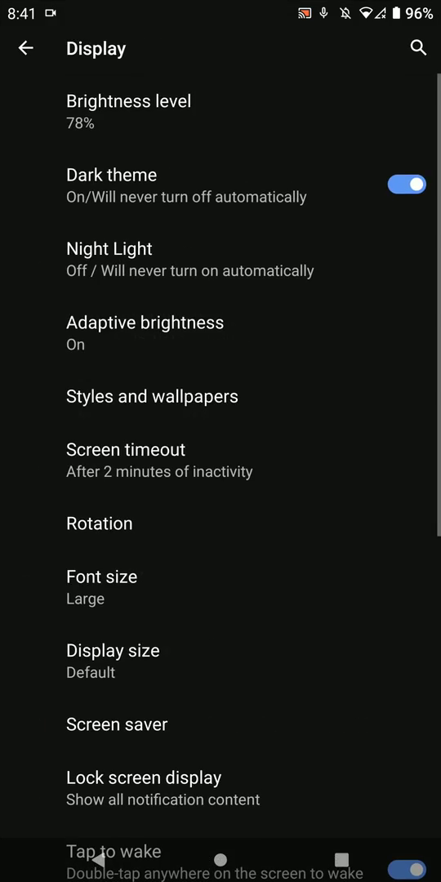
Step: Browse device theme, color bucket and font choices unchanged, and set hexagon icon shape
scroll("down", 3)
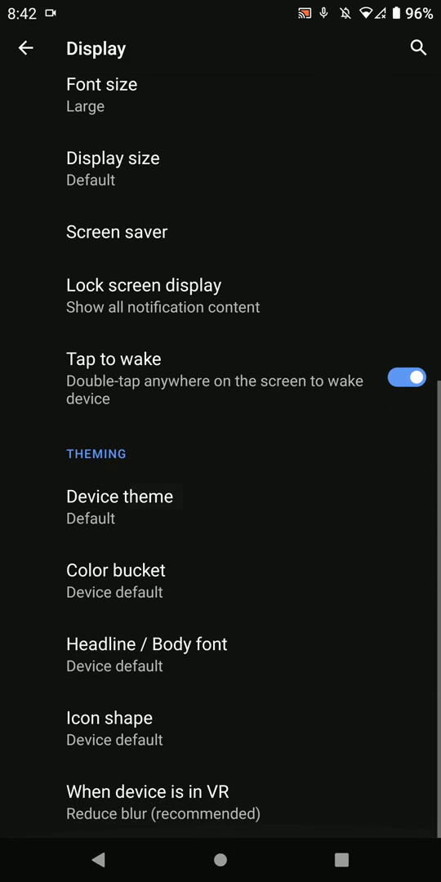
left_click(119, 496)
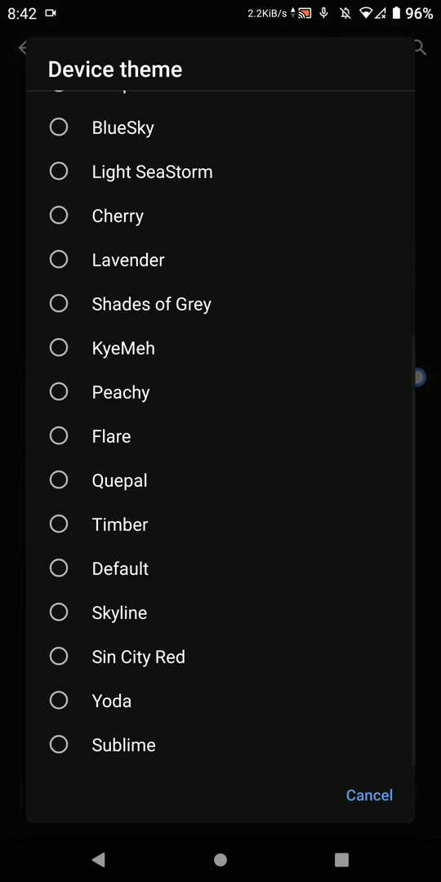
left_click(368, 795)
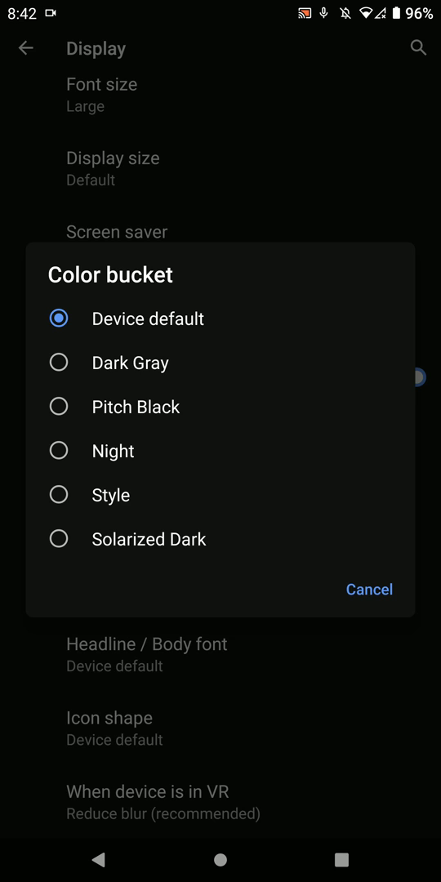
left_click(368, 589)
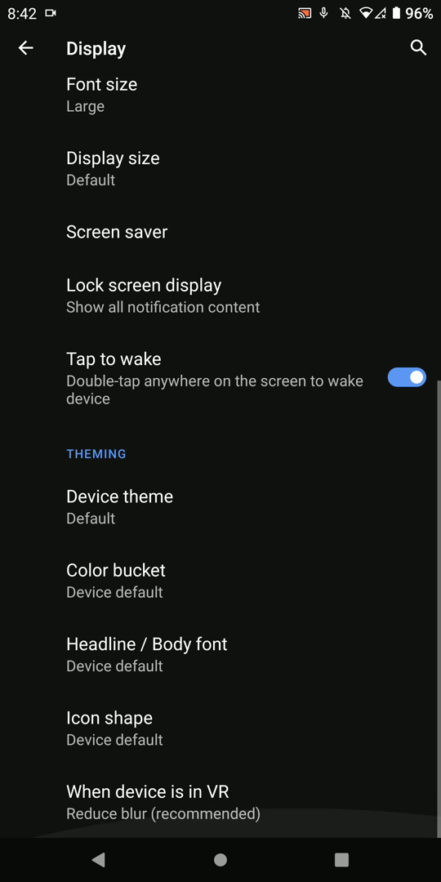
left_click(146, 643)
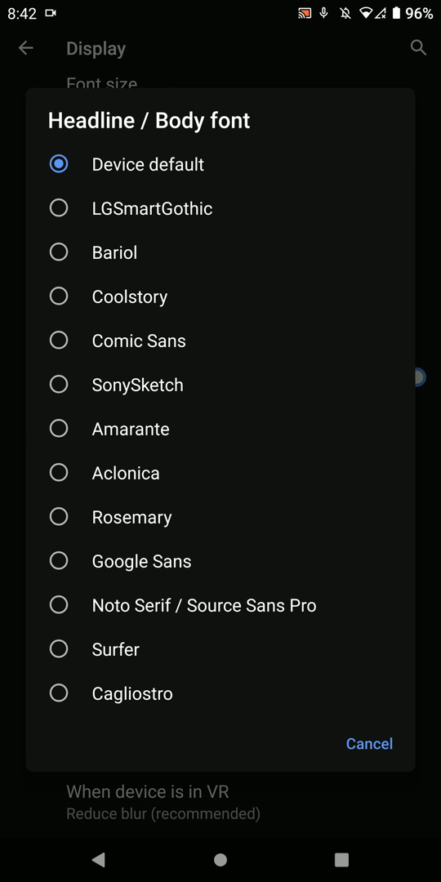
left_click(368, 743)
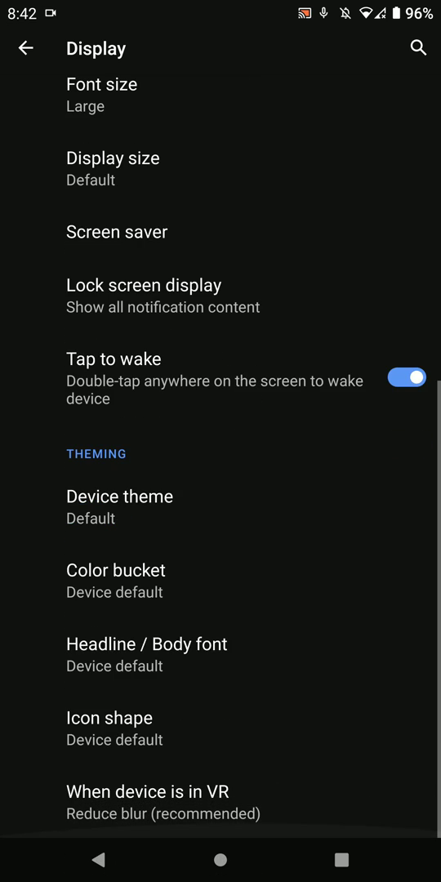
left_click(109, 717)
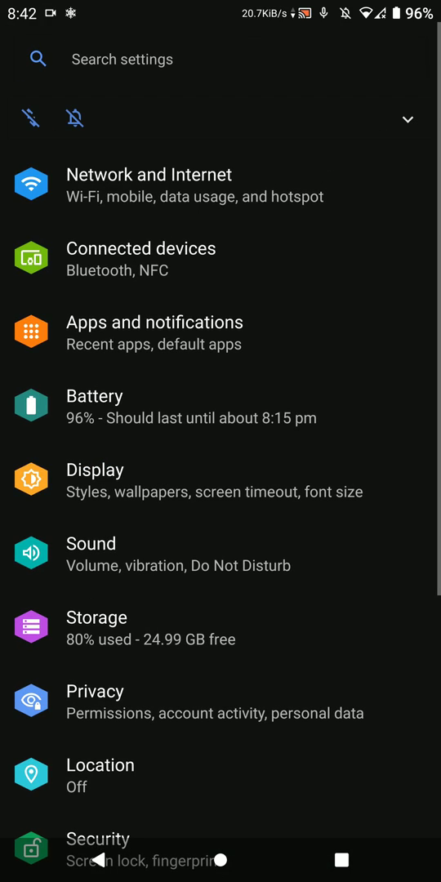
scroll("up", 3)
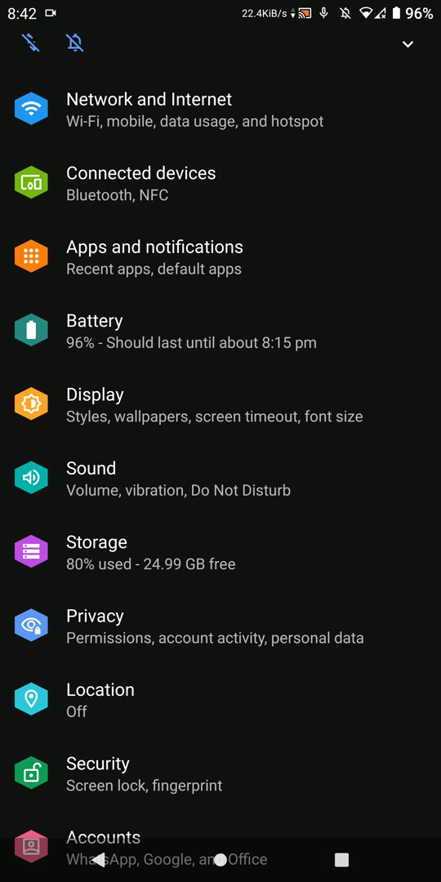
left_click(91, 468)
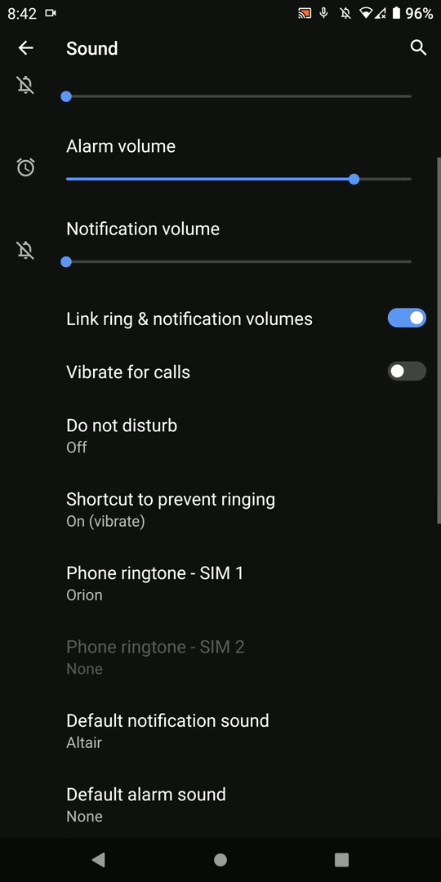
scroll("down", 3)
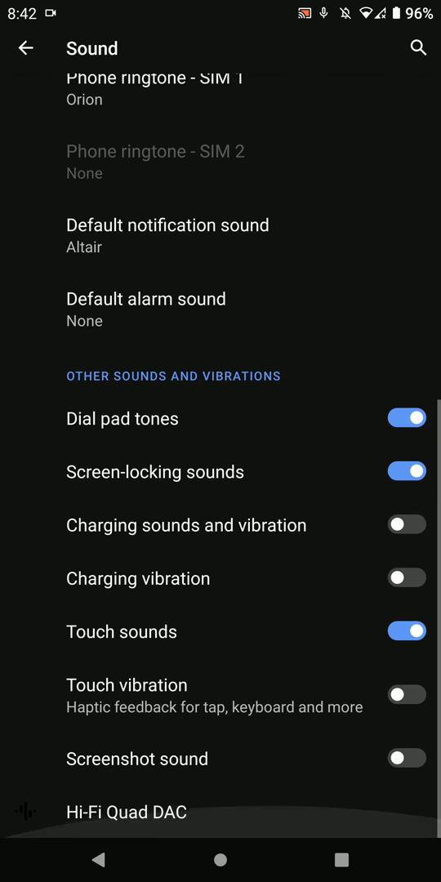
left_click(126, 812)
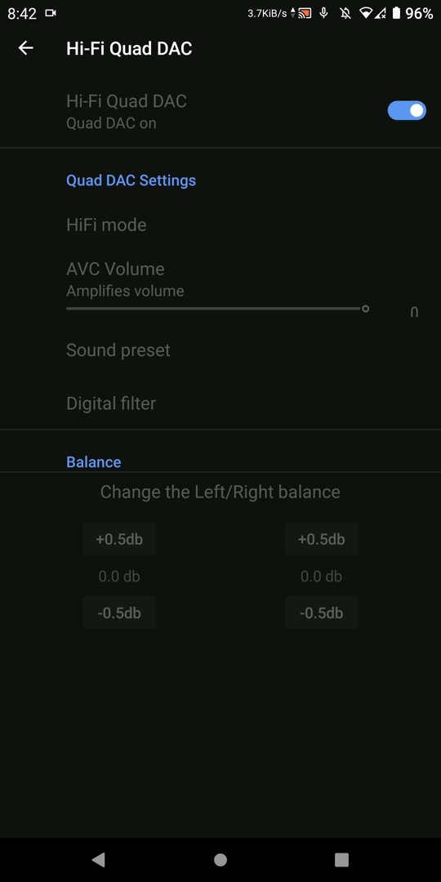
left_click(25, 48)
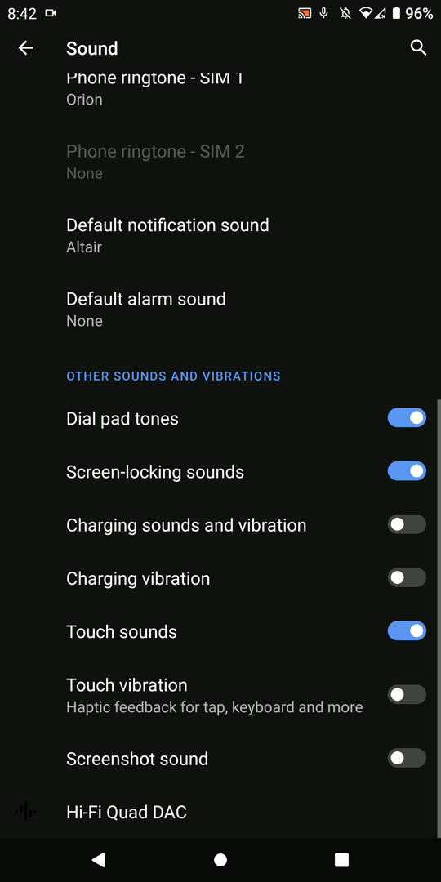
left_click(27, 47)
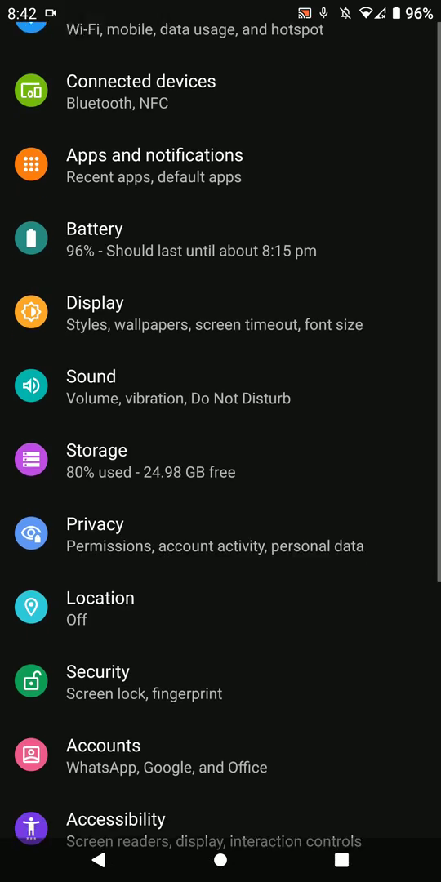
scroll("up", 3)
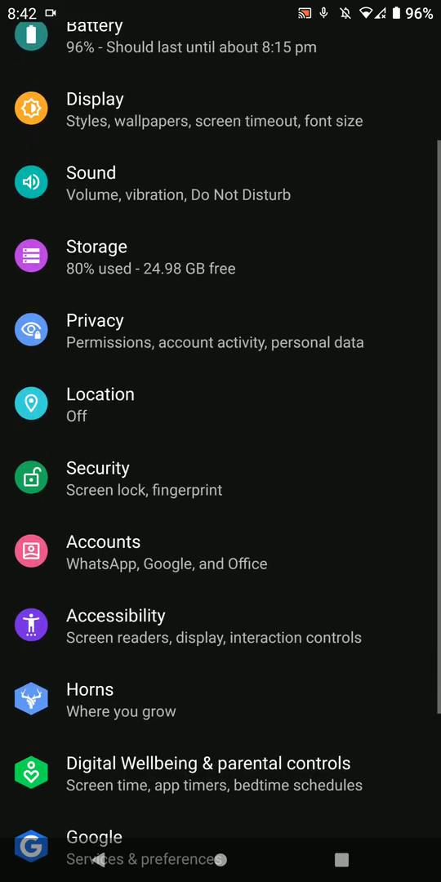
scroll("down", 3)
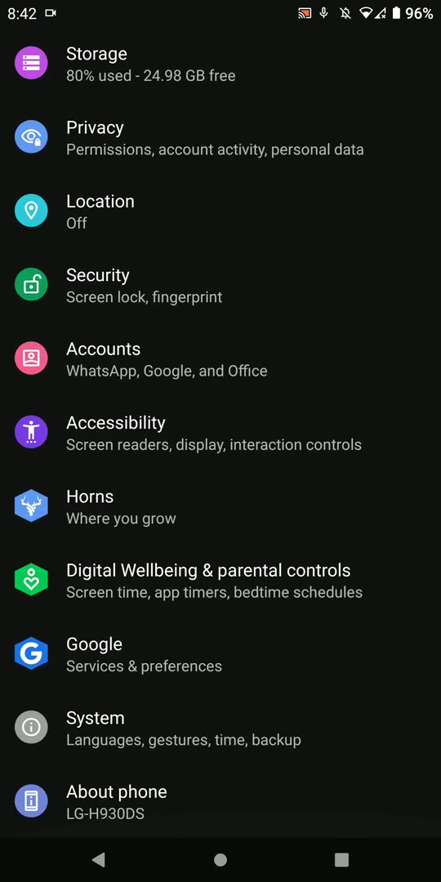
Step: Browse the Horns Miscellaneous and System customization pages without changes
left_click(90, 506)
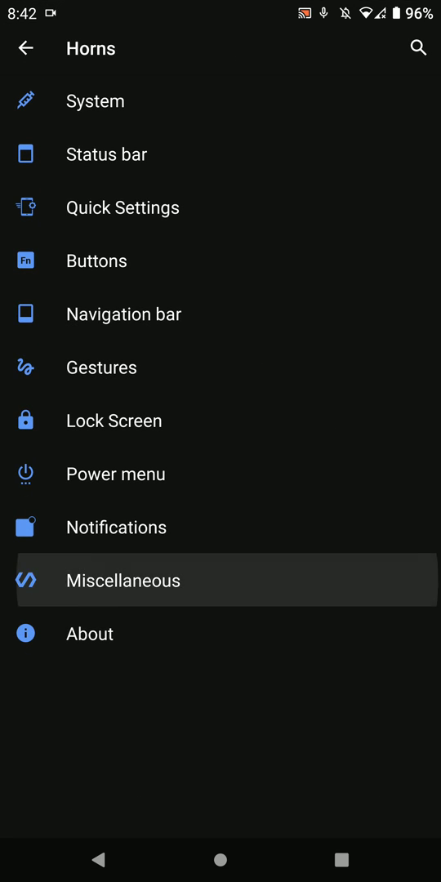
left_click(122, 580)
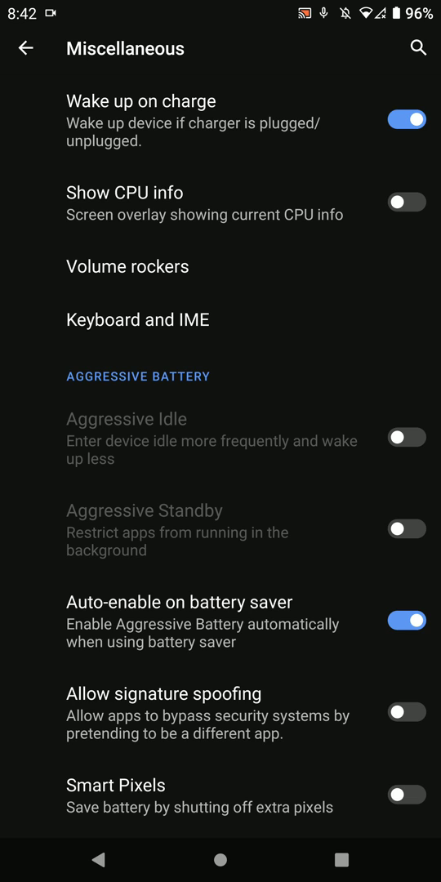
left_click(26, 47)
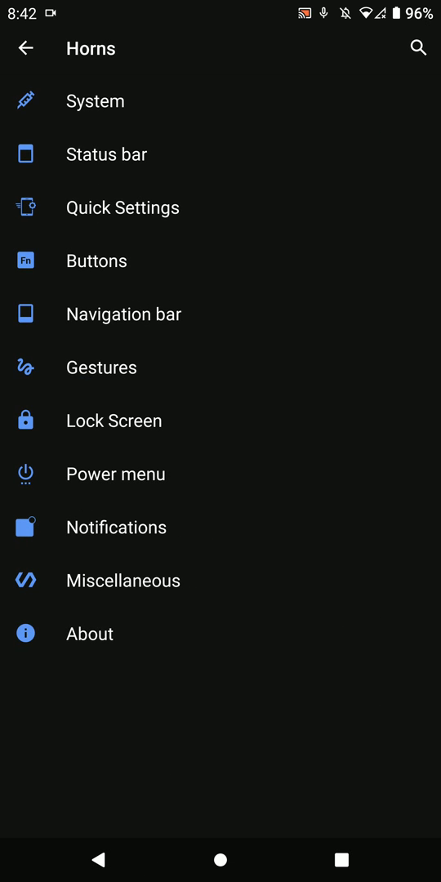
left_click(95, 101)
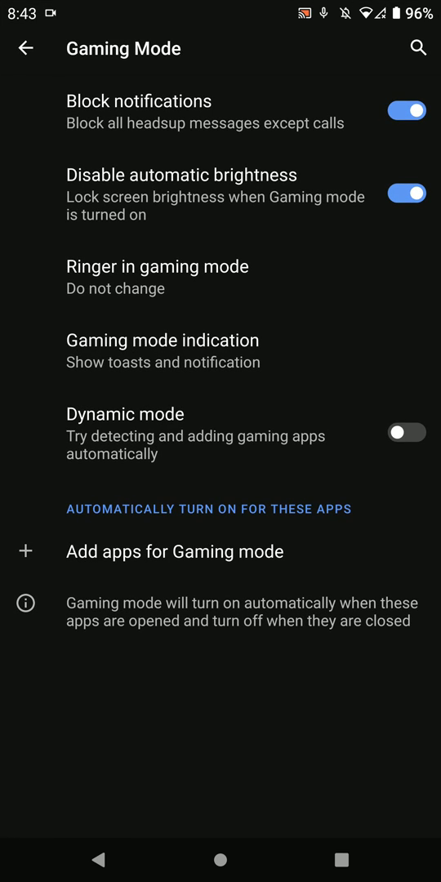
left_click(26, 47)
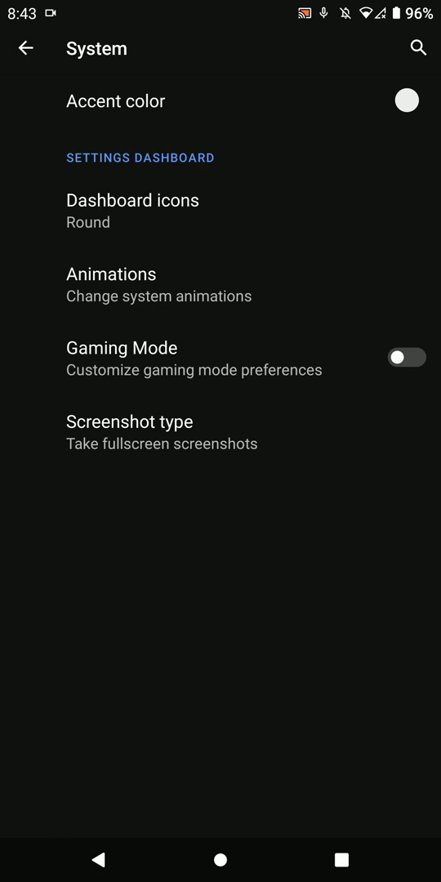
Step: Check the wallpaper close animation choices in Animations, keeping Default
left_click(162, 422)
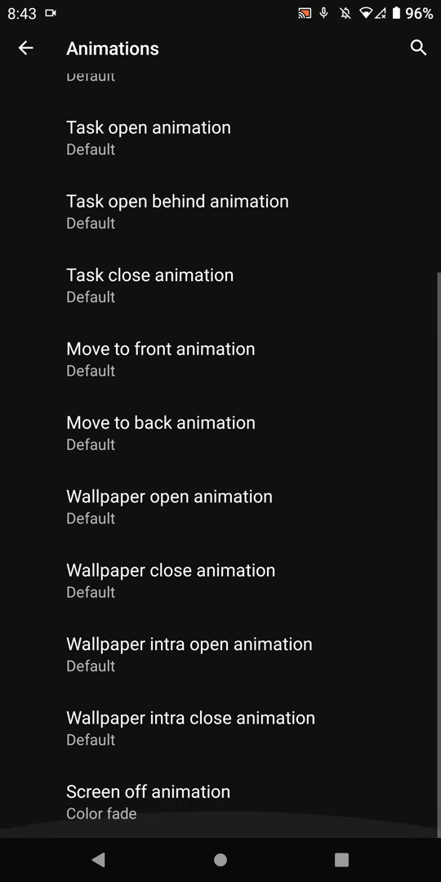
left_click(169, 570)
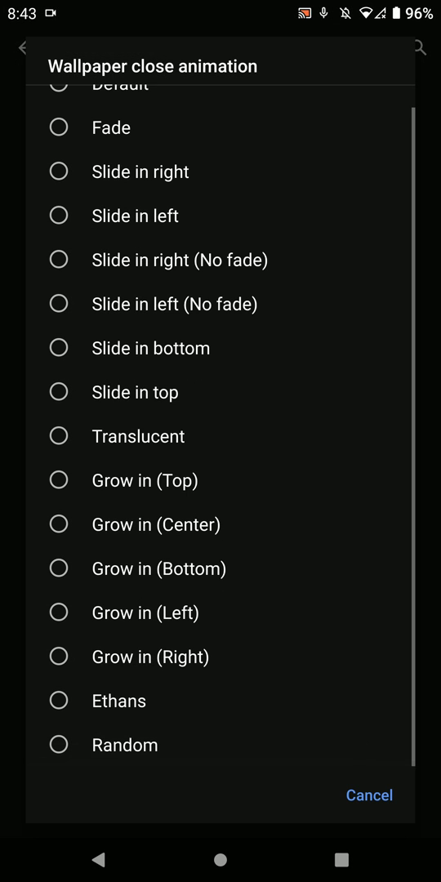
left_click(369, 795)
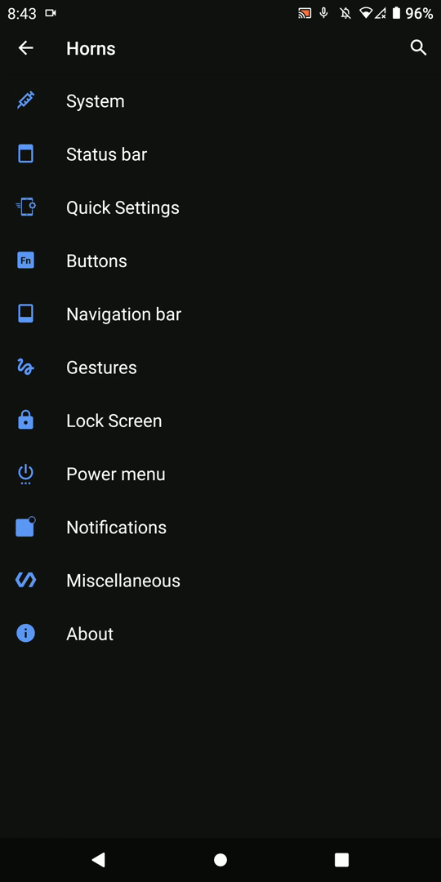
Step: Browse Status bar clock and network traffic settings, leaving quick pulldown at Right
left_click(106, 154)
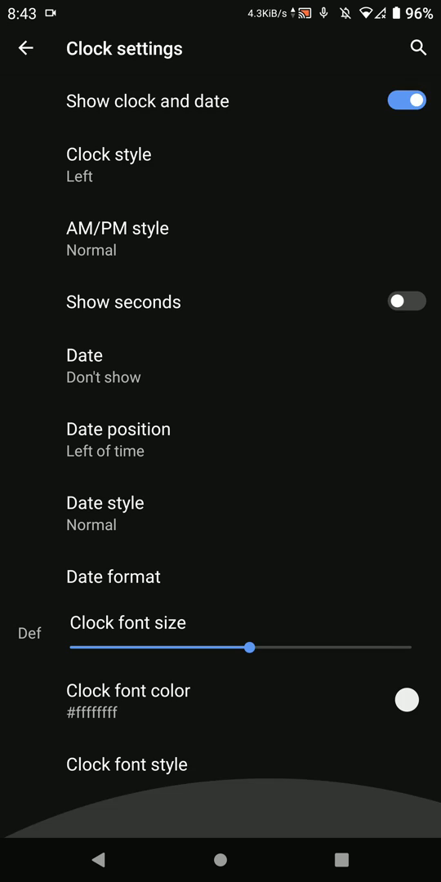
left_click(26, 47)
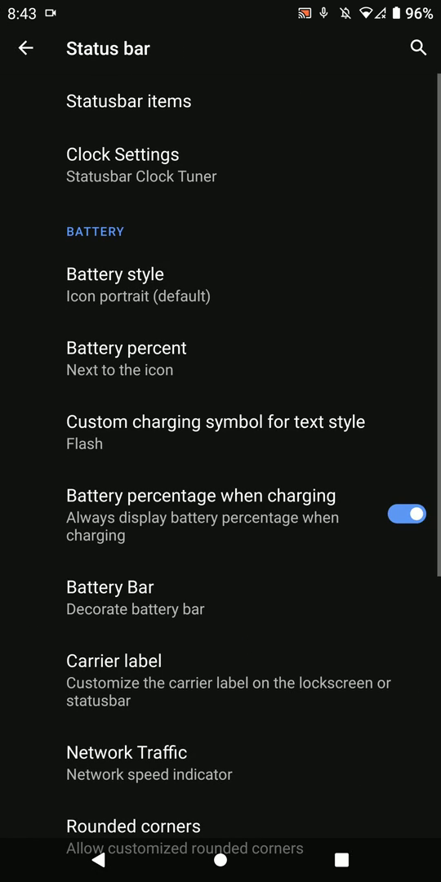
left_click(126, 347)
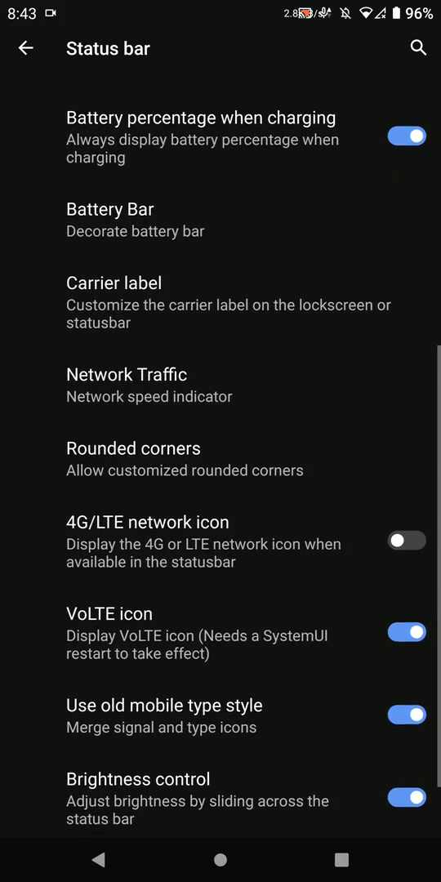
left_click(126, 384)
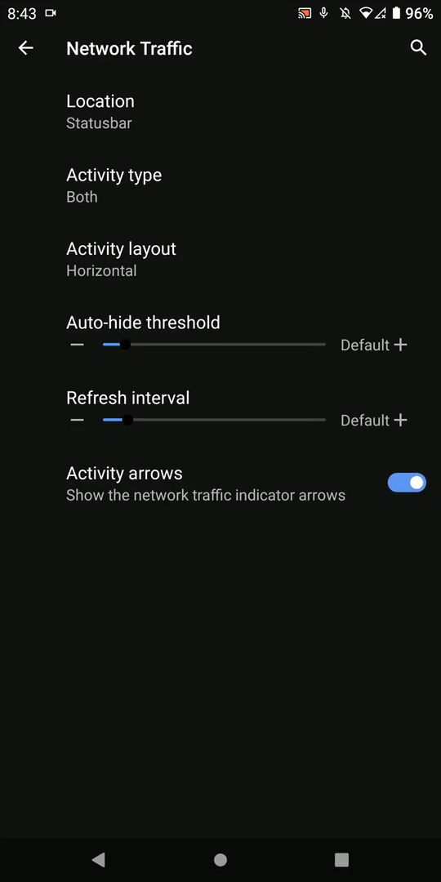
left_click(26, 48)
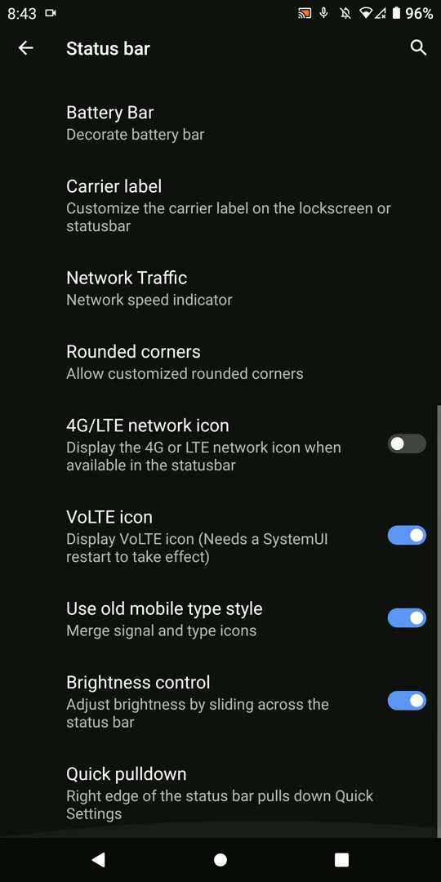
left_click(126, 773)
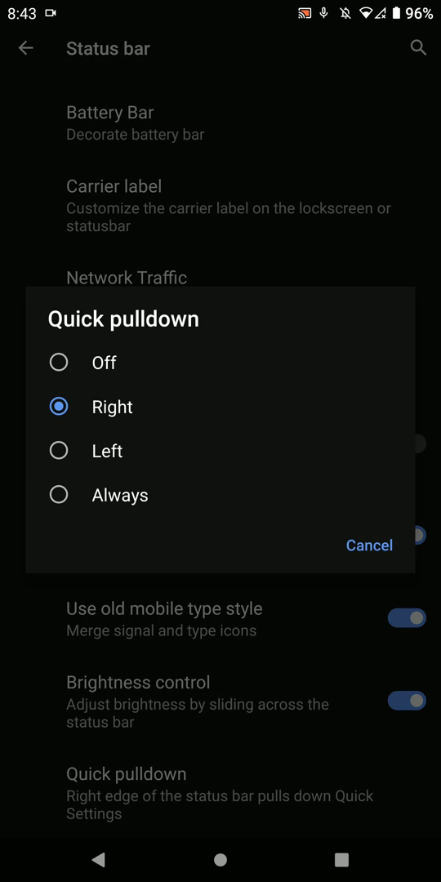
left_click(369, 544)
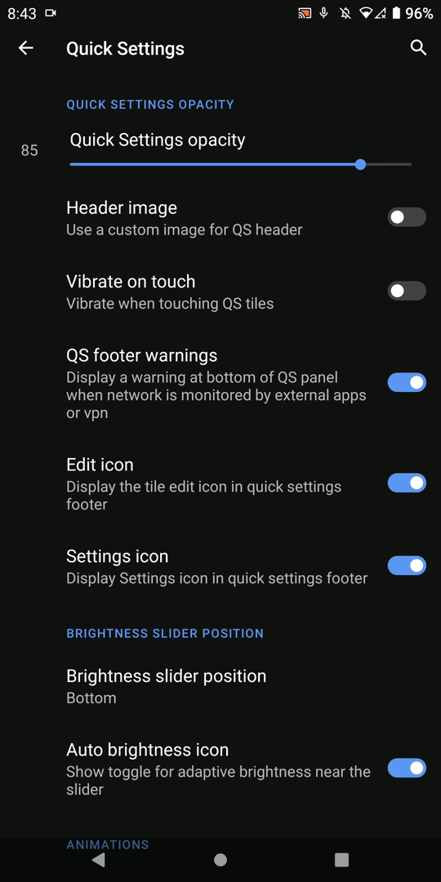
Step: Review Quick Settings options with brightness slider kept at Bottom, then open the tile editor
scroll("down", 3)
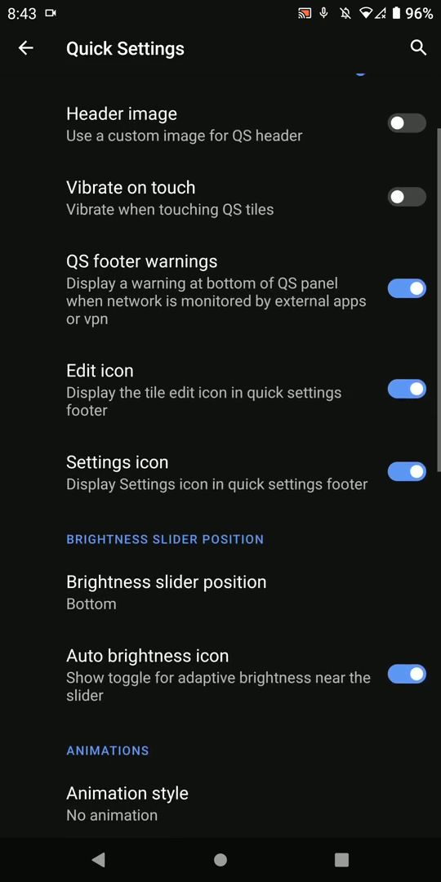
left_click(166, 582)
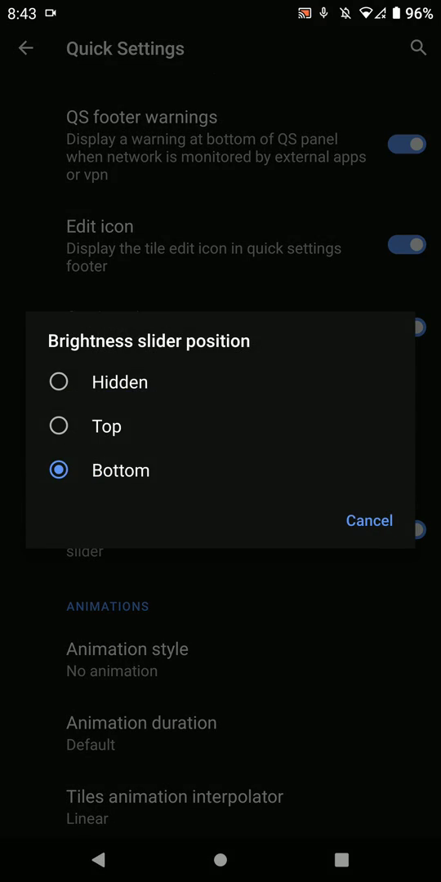
left_click(368, 520)
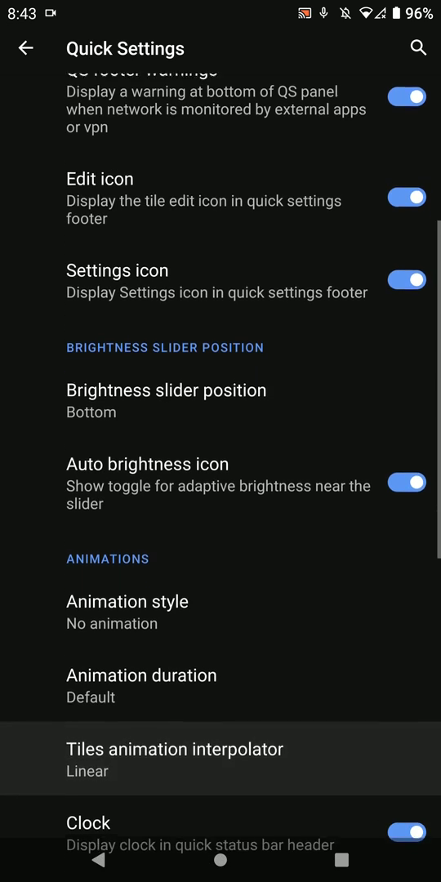
scroll("down", 3)
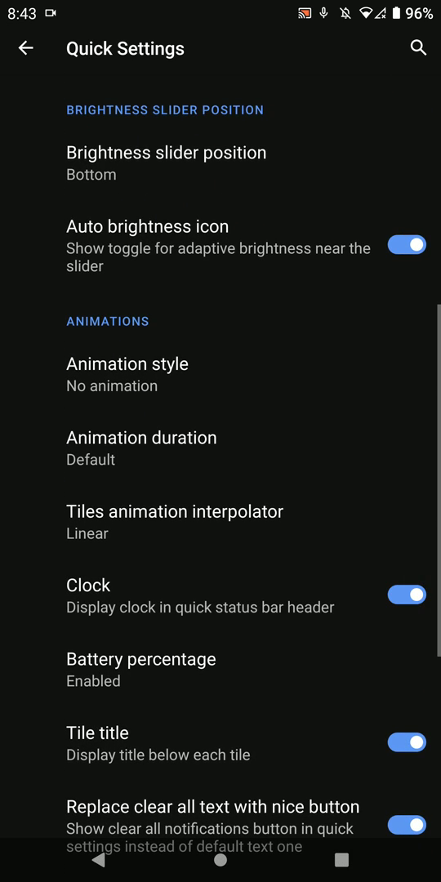
scroll("down", 3)
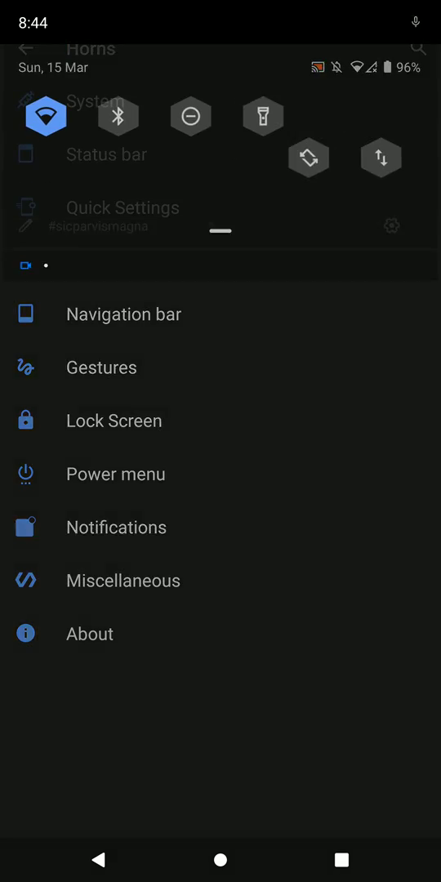
left_click(391, 225)
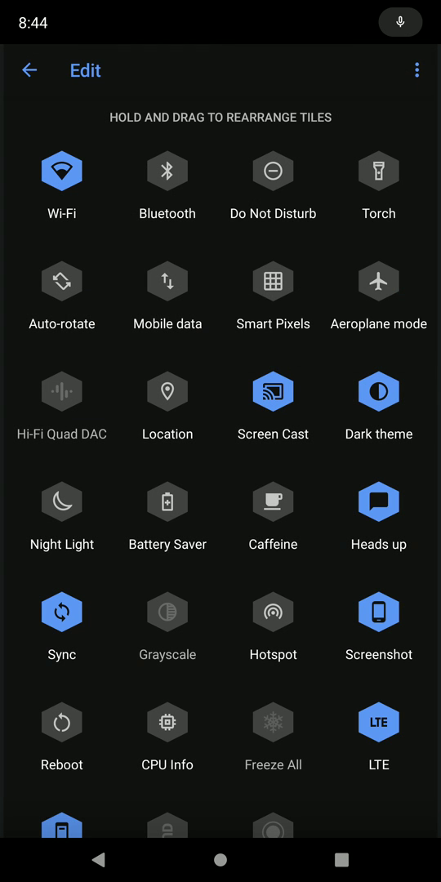
scroll("down", 3)
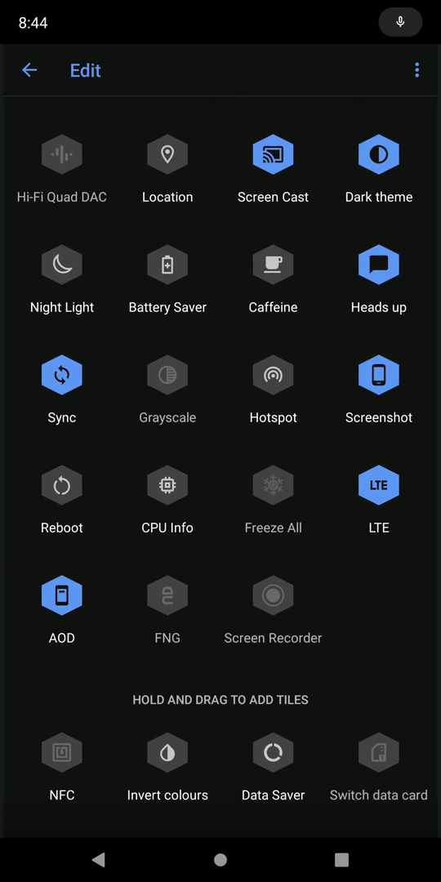
Step: Close the tile editor, scroll through Quick Settings again, and back out to Horns
left_click(28, 69)
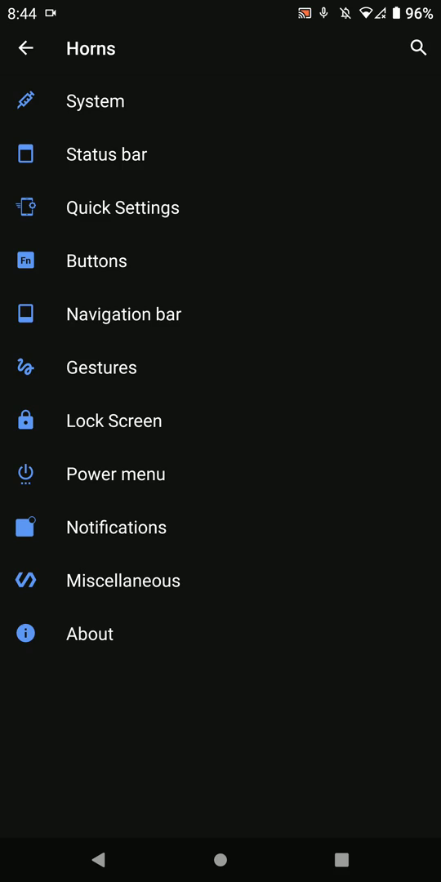
left_click(122, 206)
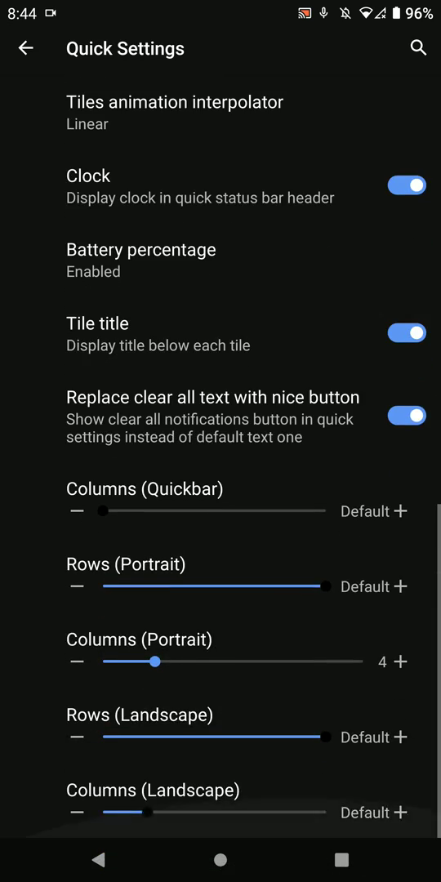
scroll("up", 3)
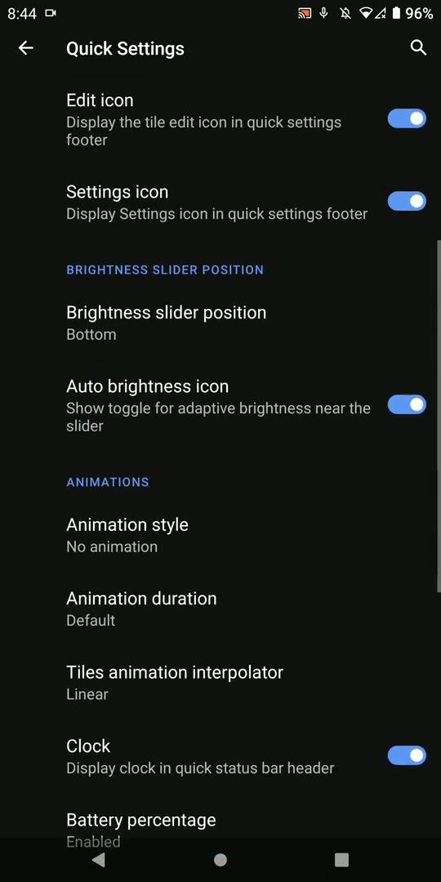
scroll("up", 3)
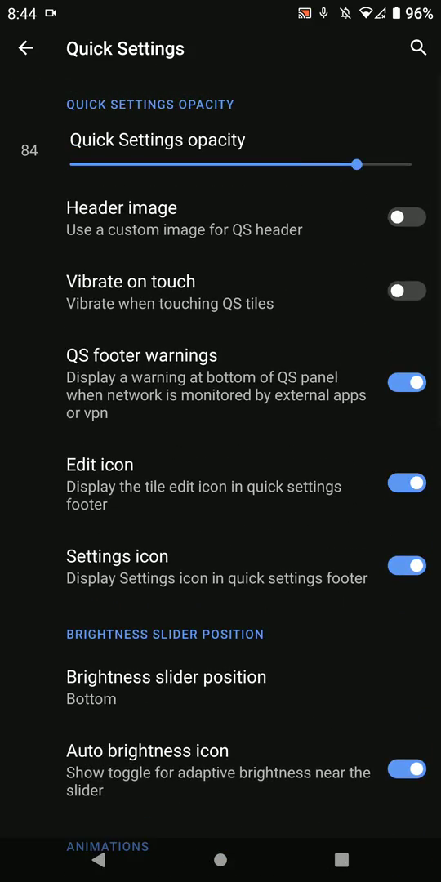
scroll("down", 3)
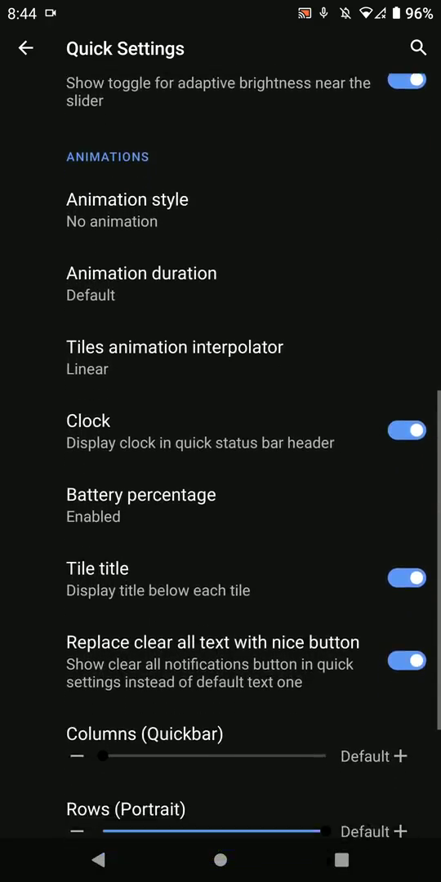
scroll("down", 3)
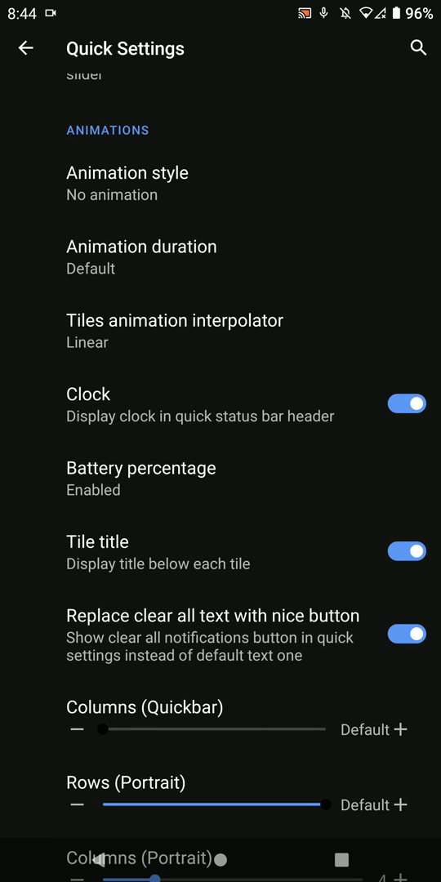
left_click(25, 48)
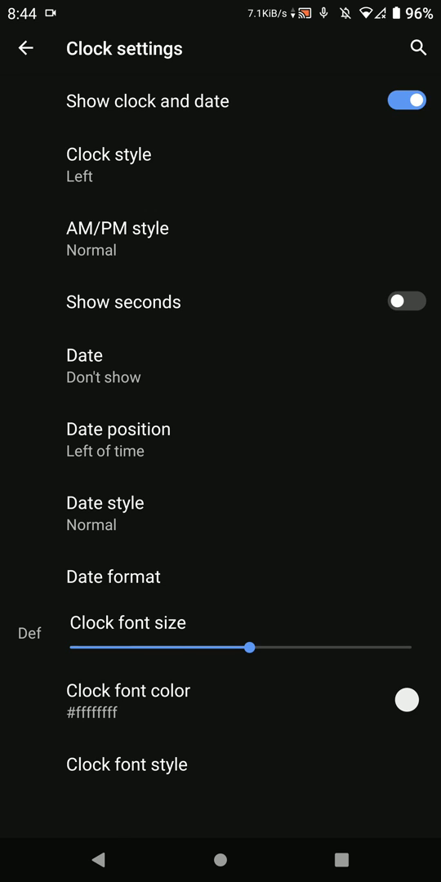
left_click(25, 48)
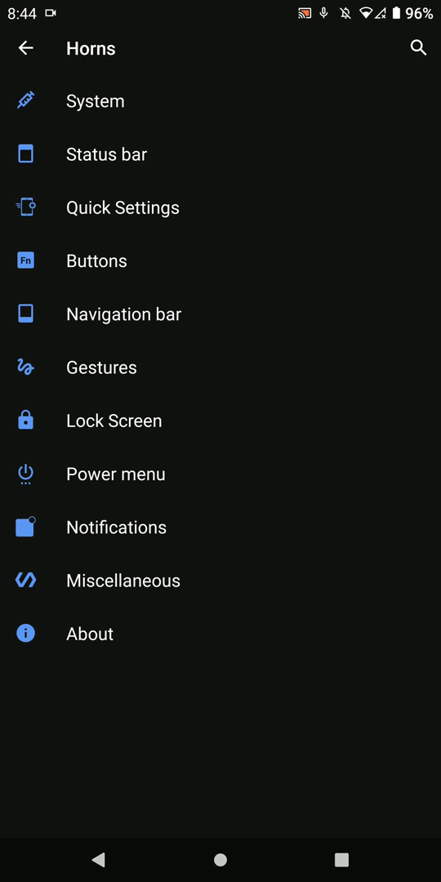
Step: Explore navigation bar options, switching Invert layout back off and keeping layout Normal
left_click(123, 314)
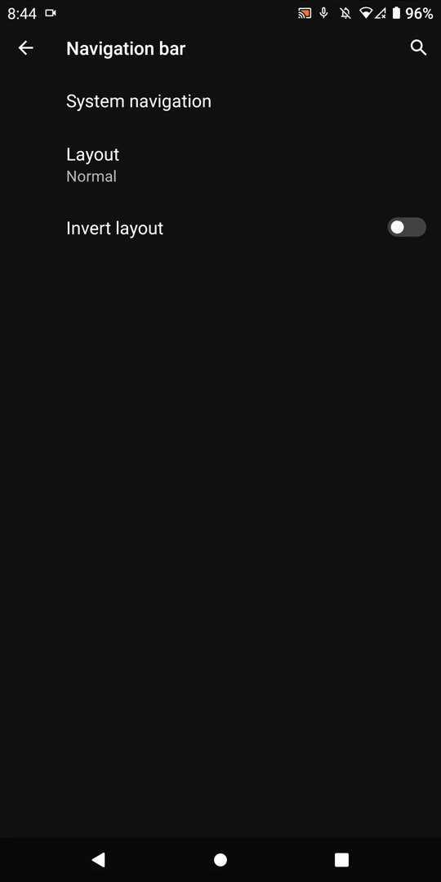
left_click(139, 101)
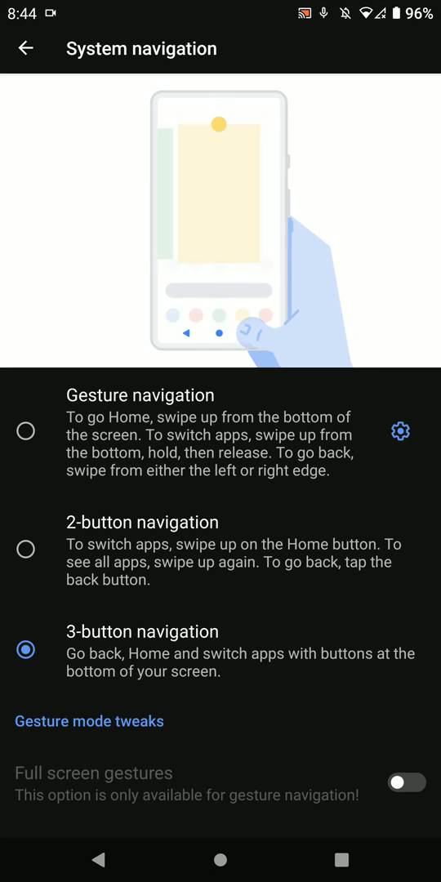
left_click(25, 48)
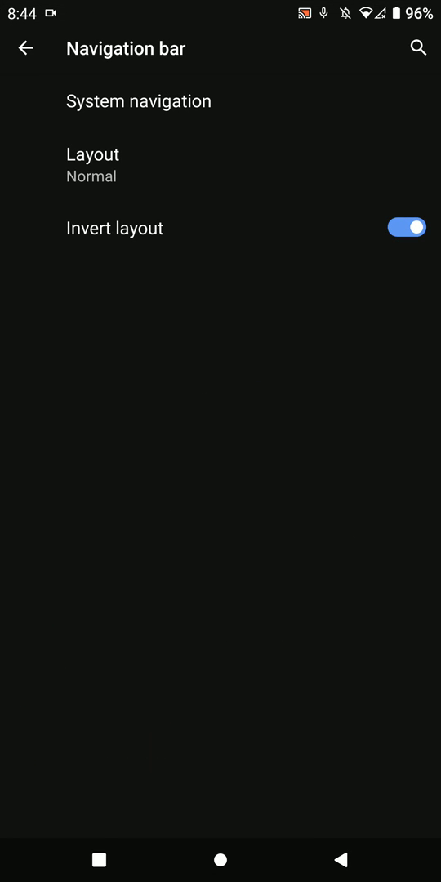
left_click(406, 227)
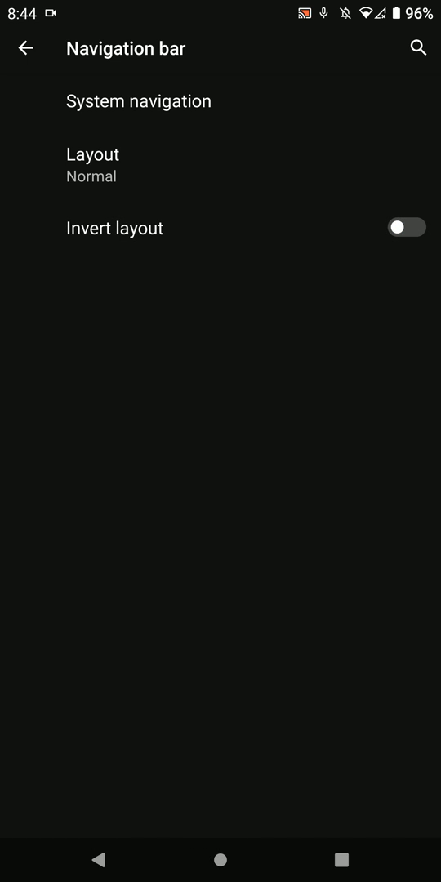
left_click(92, 154)
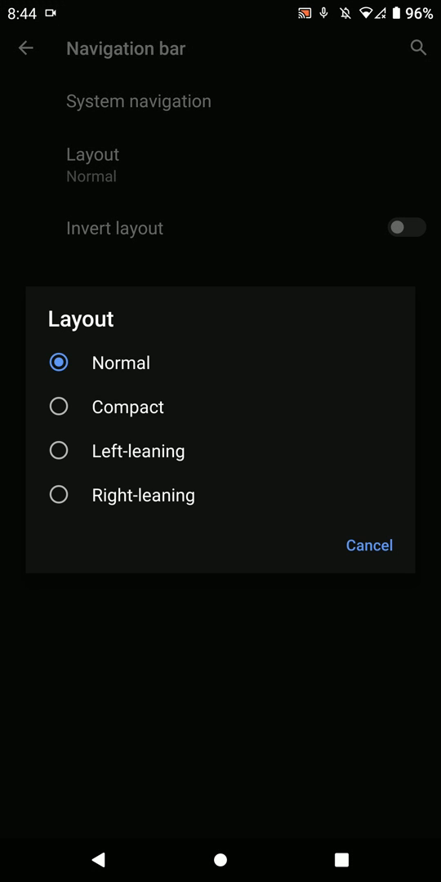
left_click(58, 495)
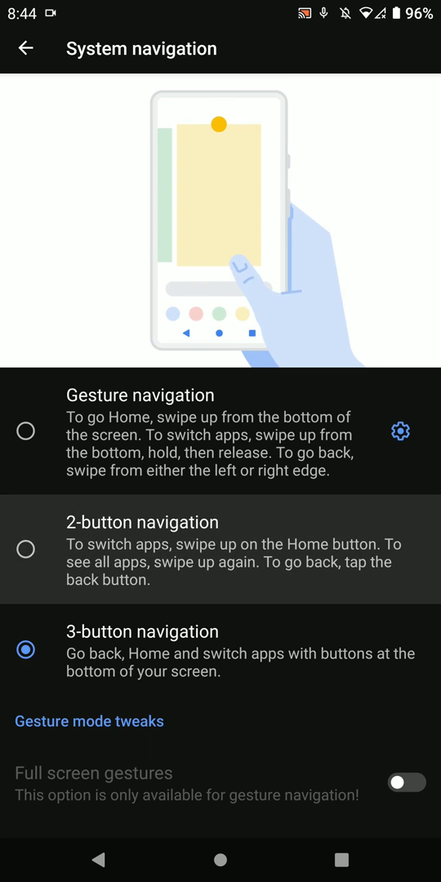
Step: Select gesture navigation, view back gesture options, keep full screen gestures off, return to Horns
left_click(25, 549)
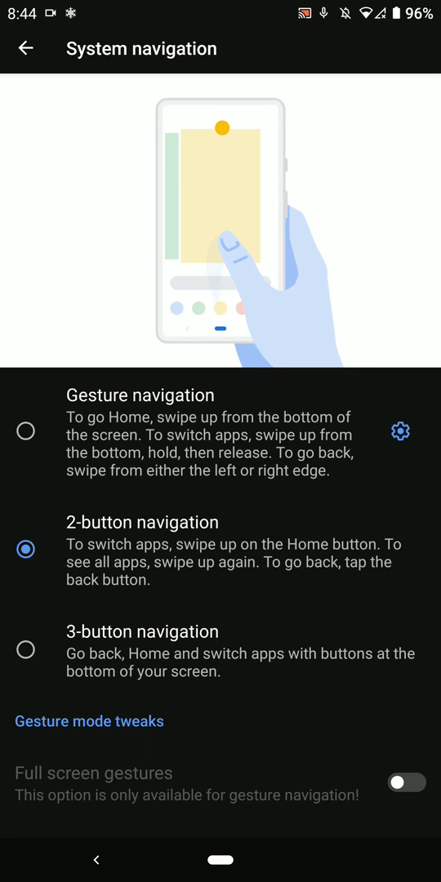
left_click(25, 431)
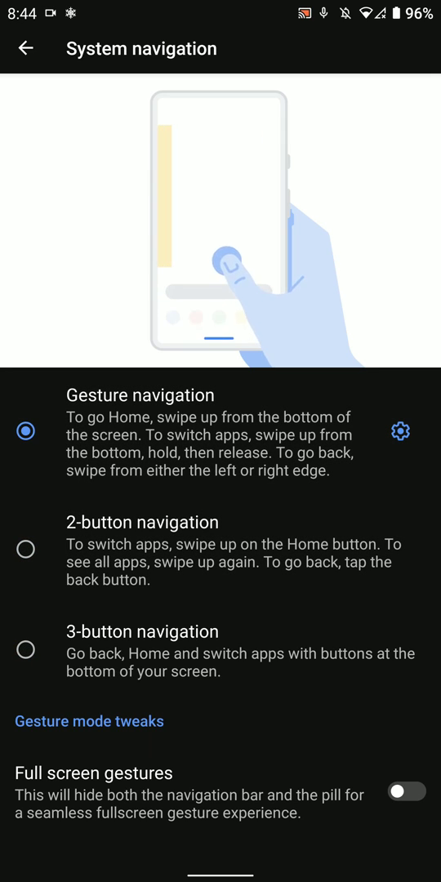
left_click(400, 431)
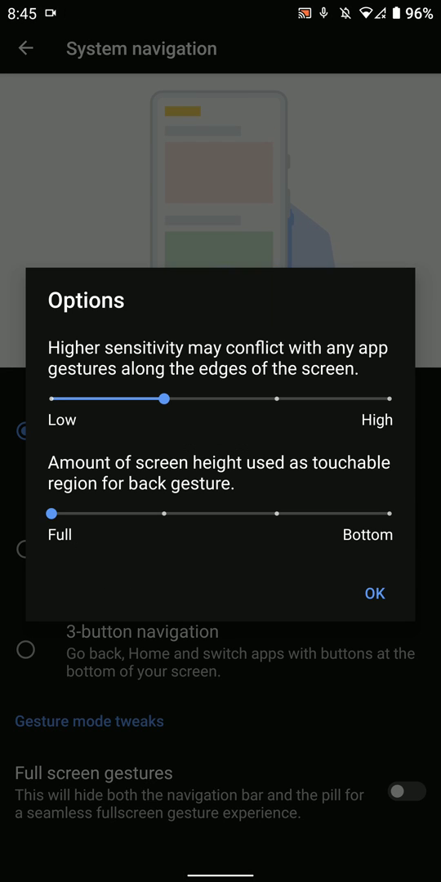
left_click(374, 593)
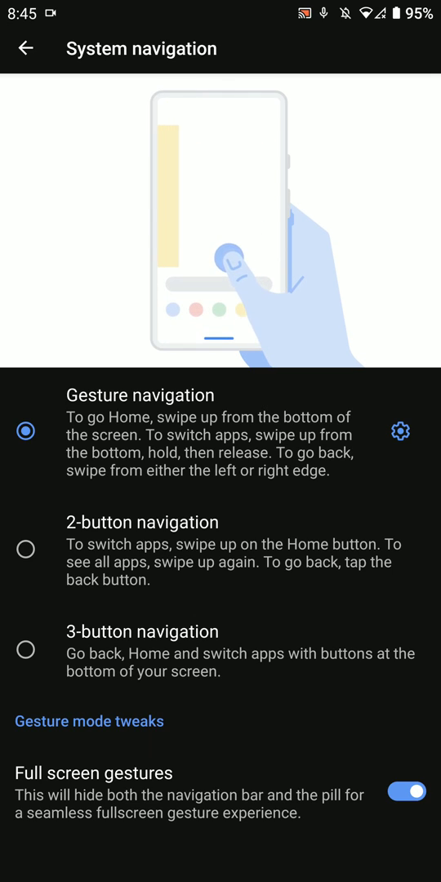
left_click(406, 790)
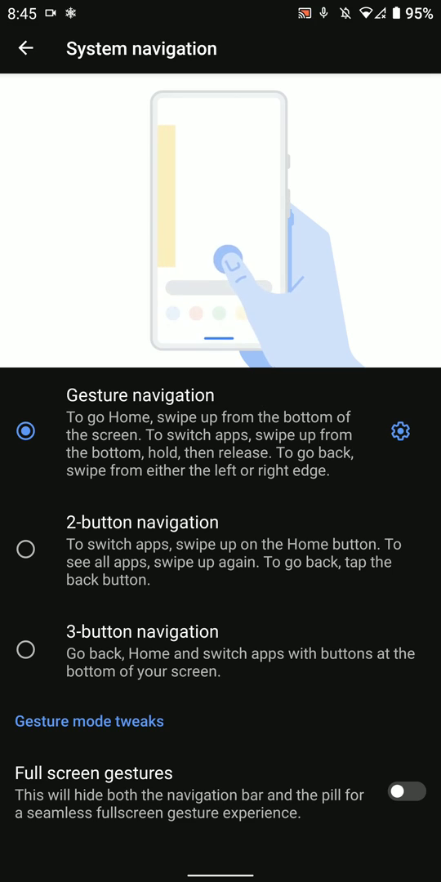
left_click(26, 47)
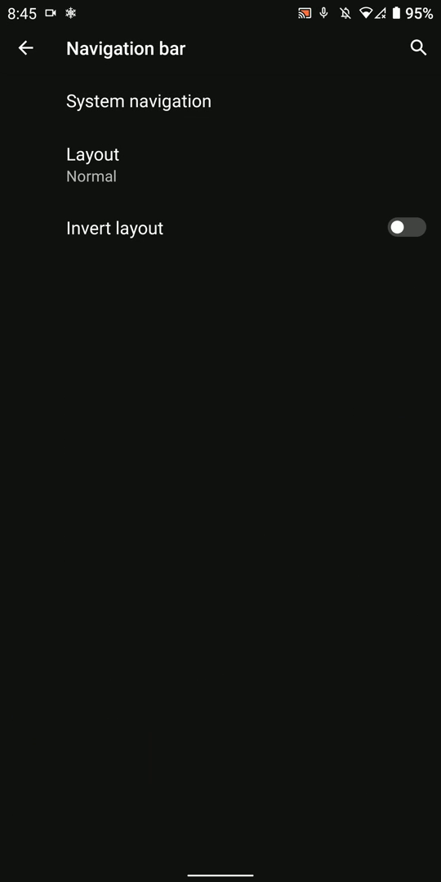
left_click(26, 47)
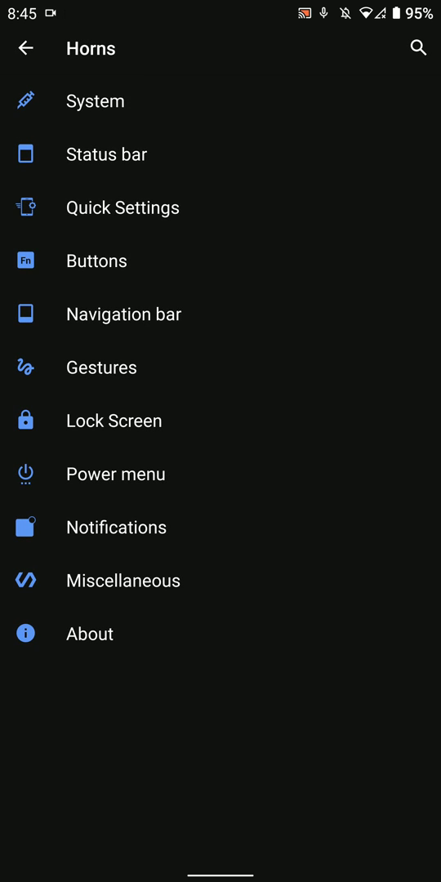
left_click(101, 367)
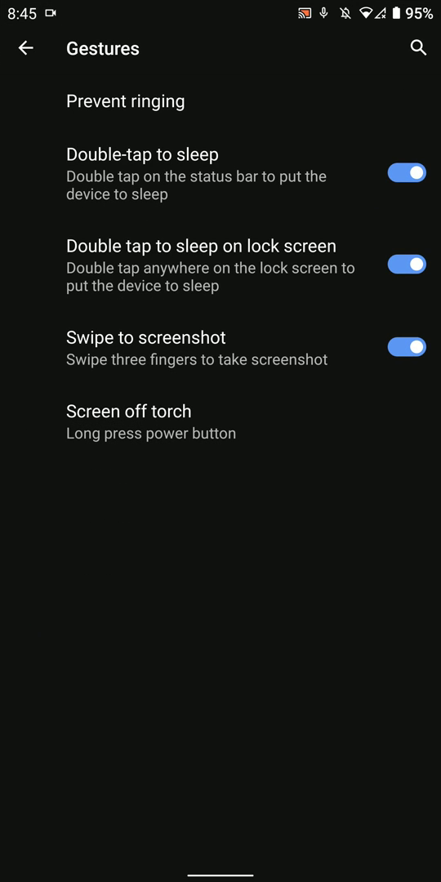
left_click(126, 100)
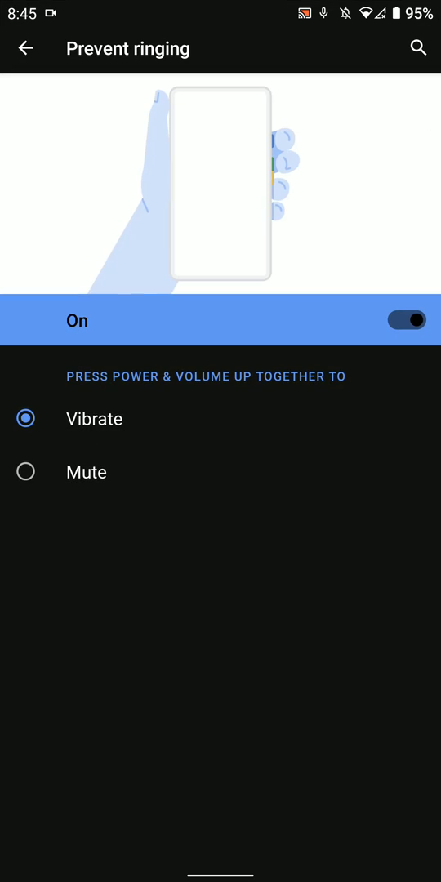
left_click(25, 47)
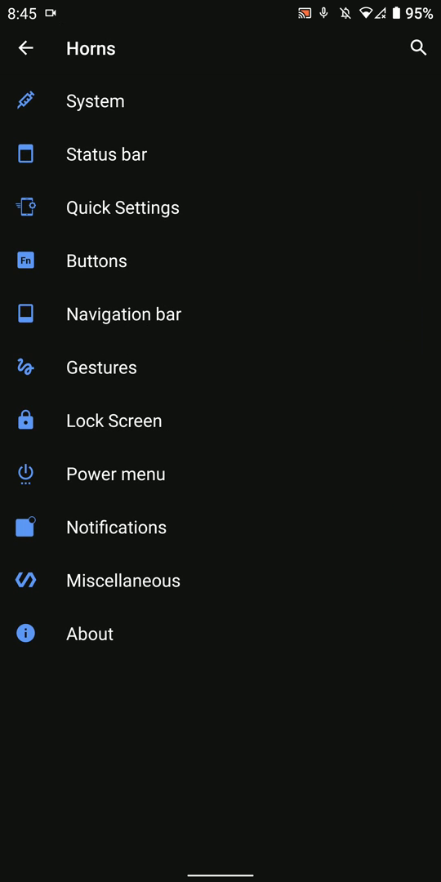
Step: Enable fingerprint authentication vibration in Lock Screen settings, then return to the Horns list
left_click(115, 421)
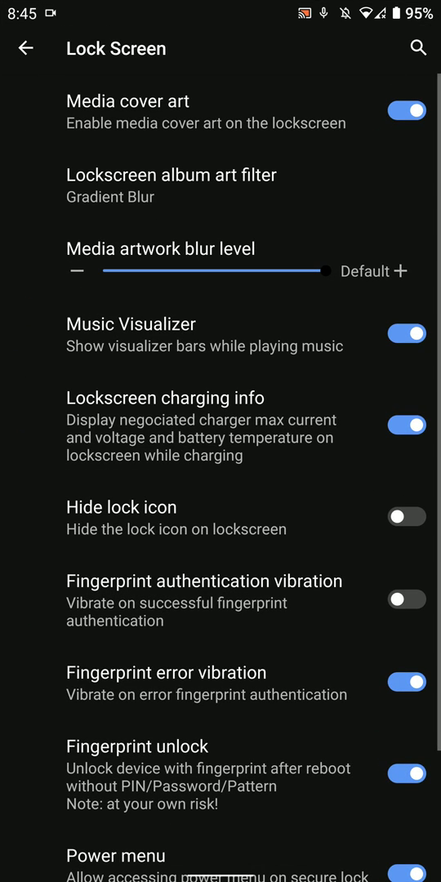
scroll("down", 3)
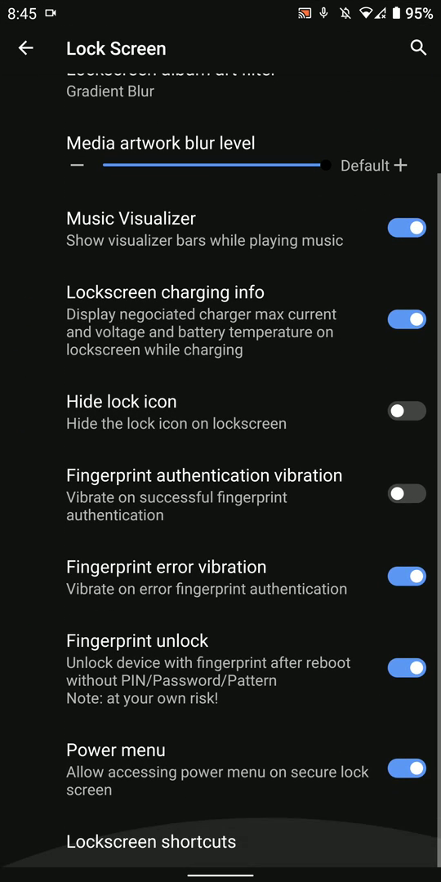
left_click(406, 493)
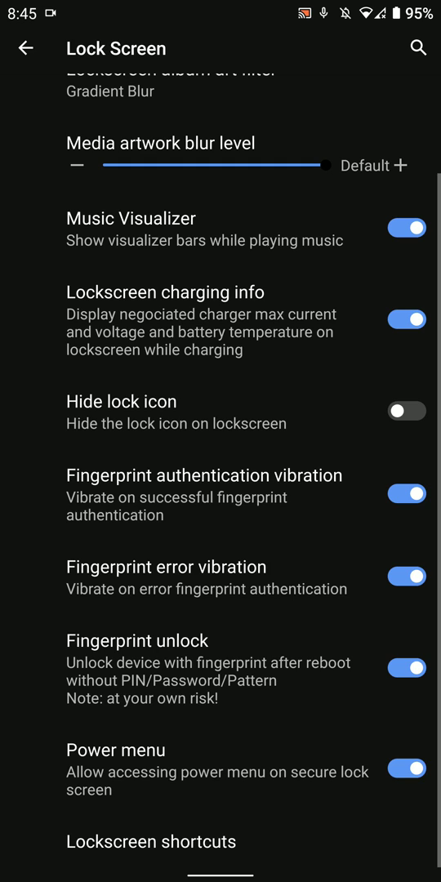
left_click(407, 493)
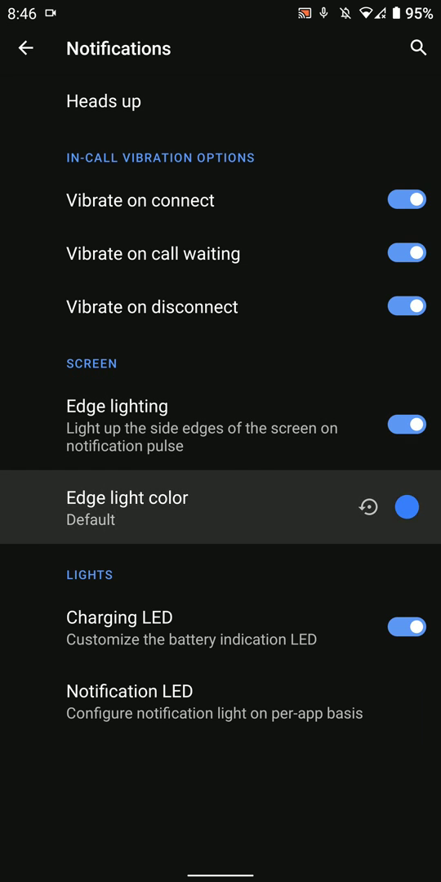
left_click(25, 47)
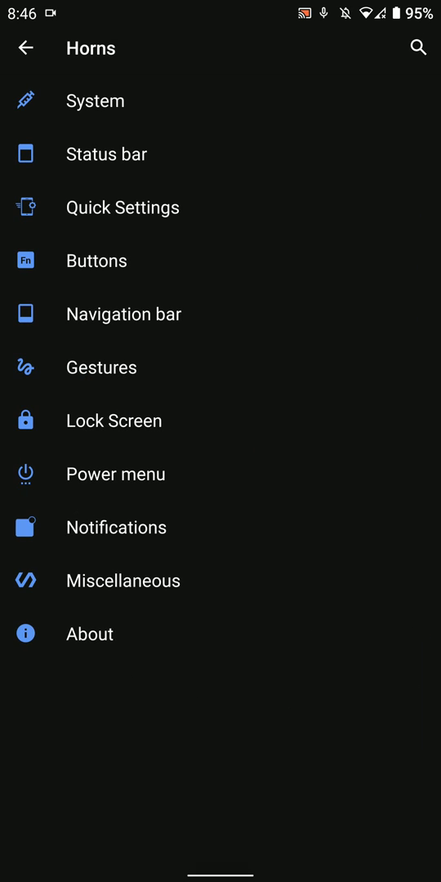
left_click(123, 581)
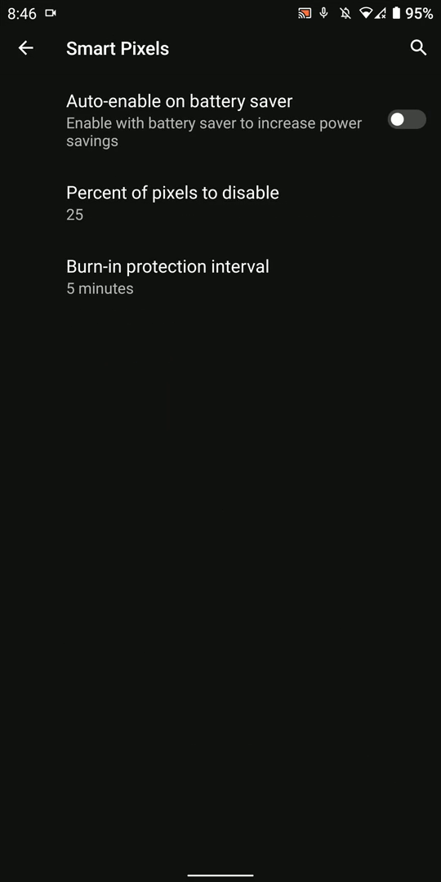
left_click(171, 193)
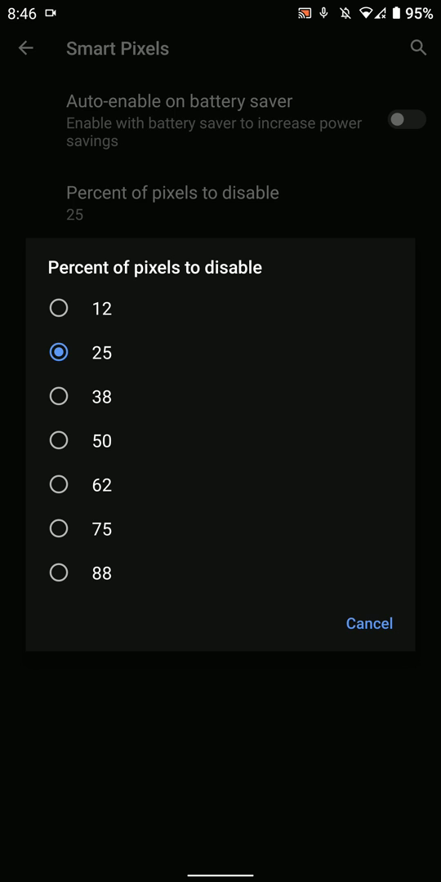
left_click(368, 622)
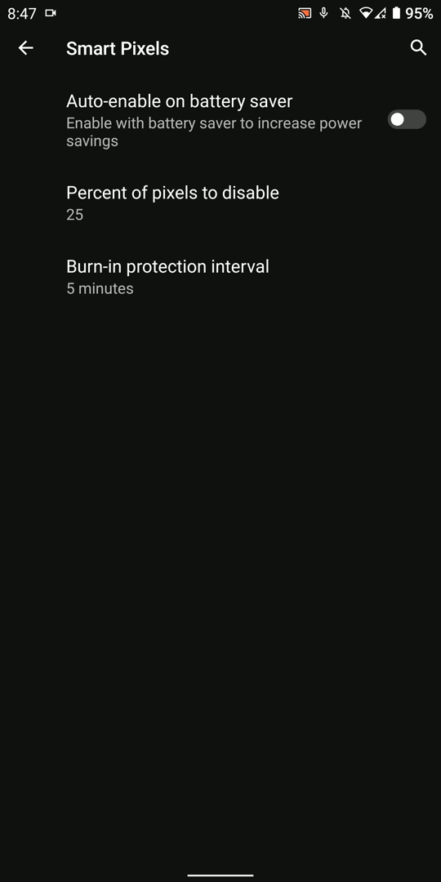
left_click(172, 193)
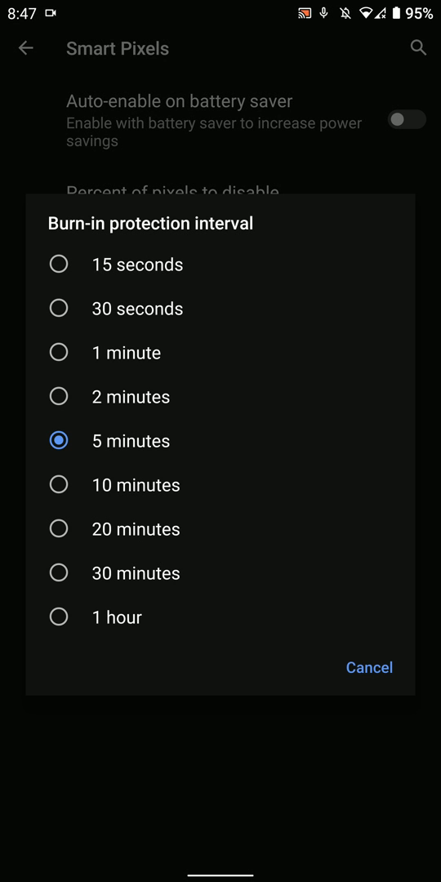
left_click(369, 667)
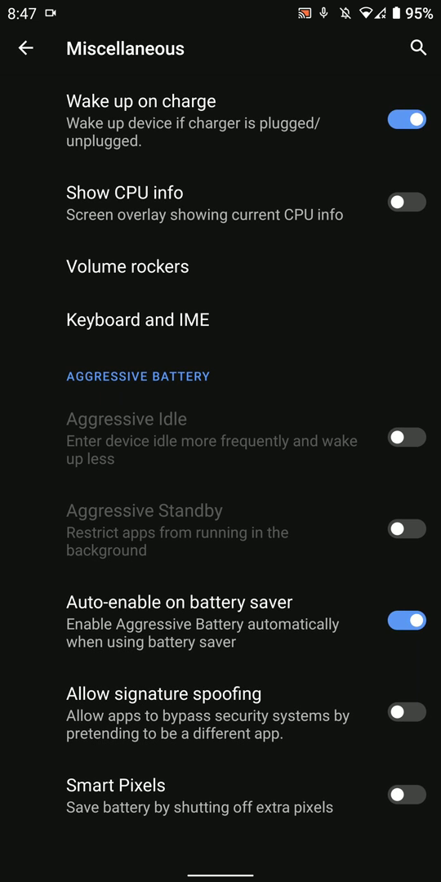
left_click(26, 48)
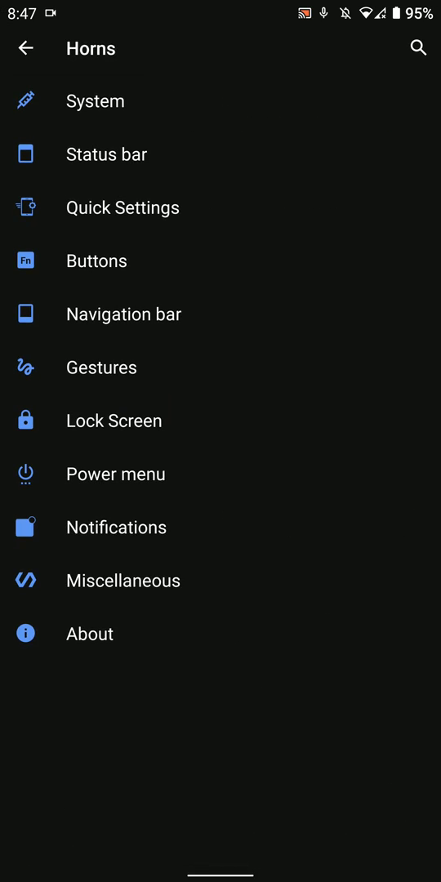
Step: Browse Display and Theming unchanged, then view Battery usage listing WhatsApp and Telegram X
left_click(25, 47)
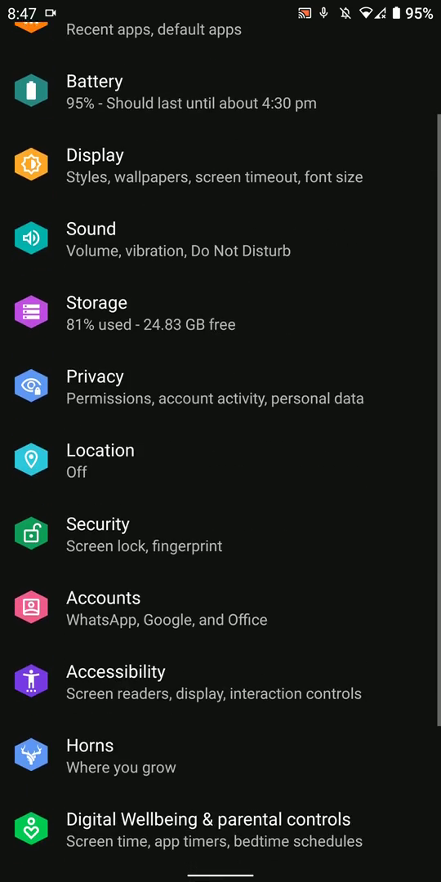
scroll("down", 3)
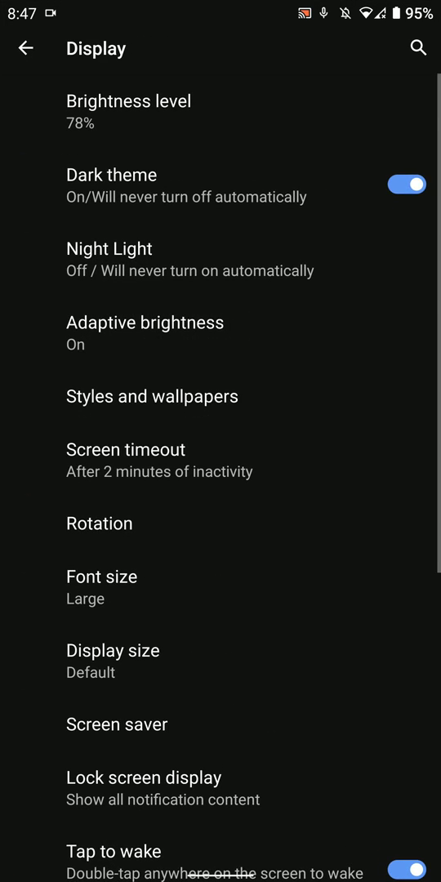
scroll("down", 3)
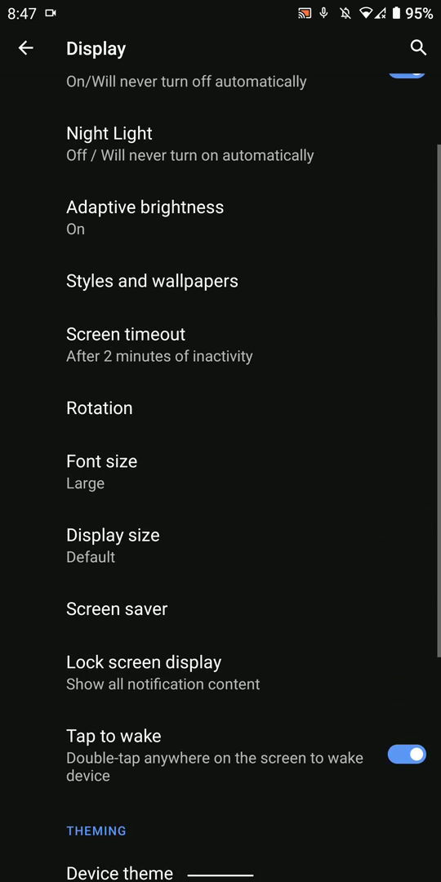
left_click(25, 47)
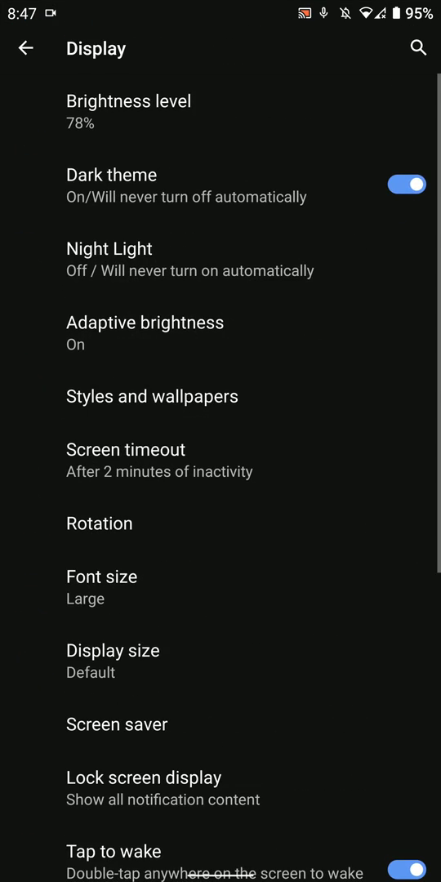
scroll("down", 3)
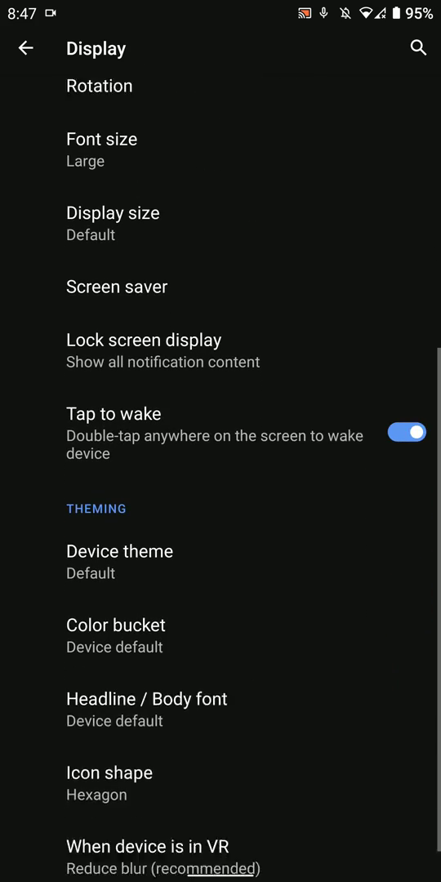
left_click(27, 47)
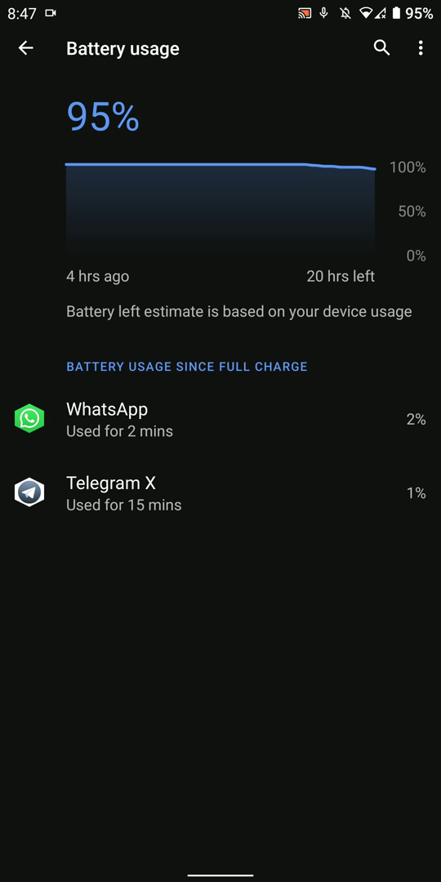
Step: Back out of Battery to the main Settings list and scroll down and back up
left_click(26, 47)
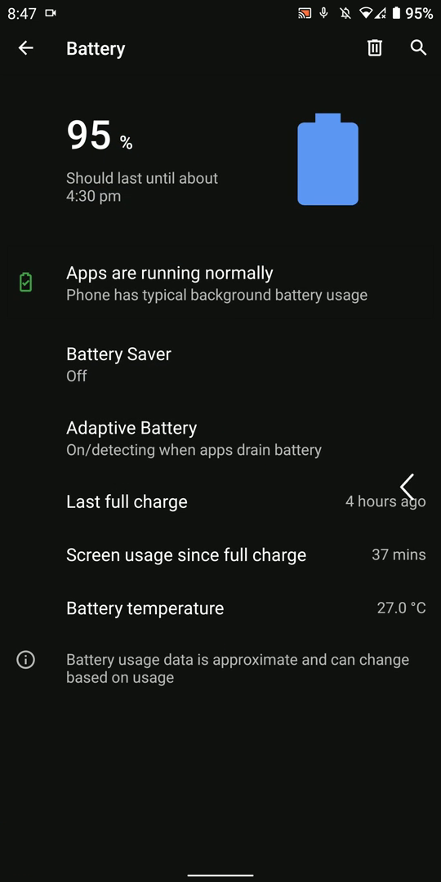
left_click(25, 48)
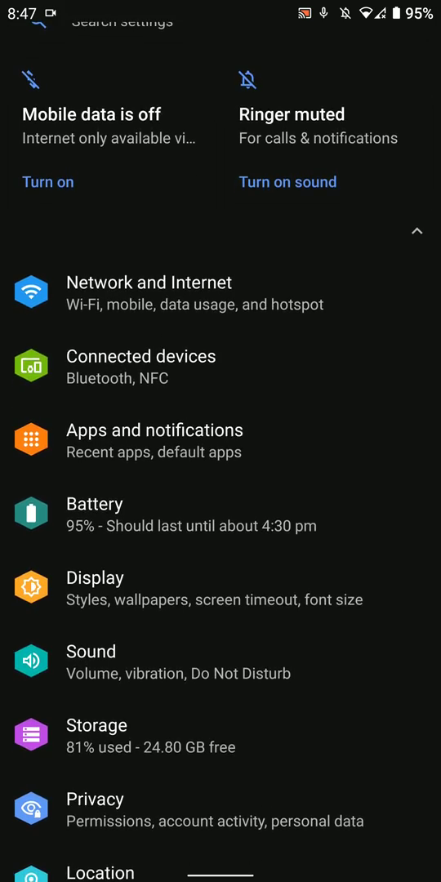
scroll("down", 3)
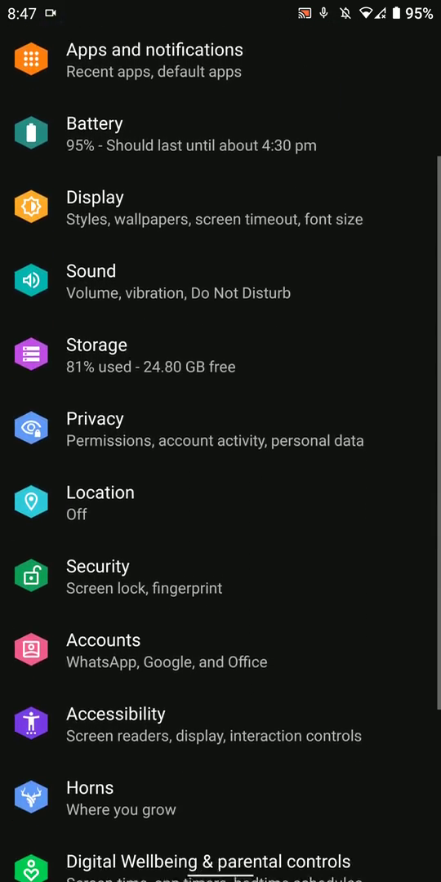
scroll("down", 3)
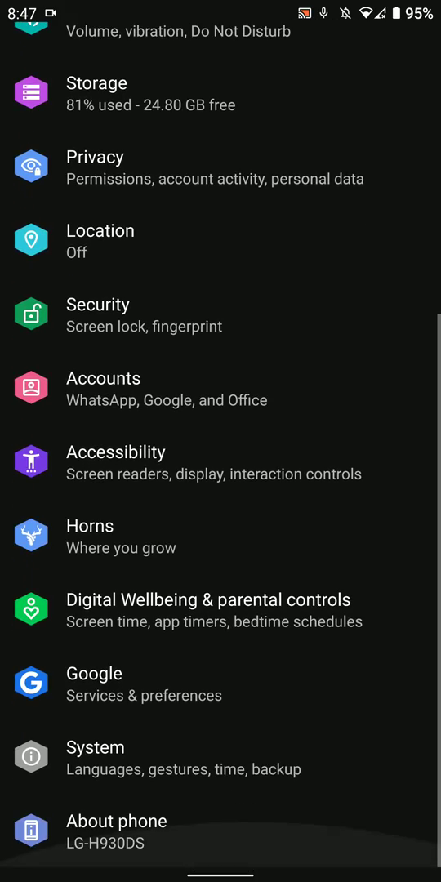
scroll("up", 3)
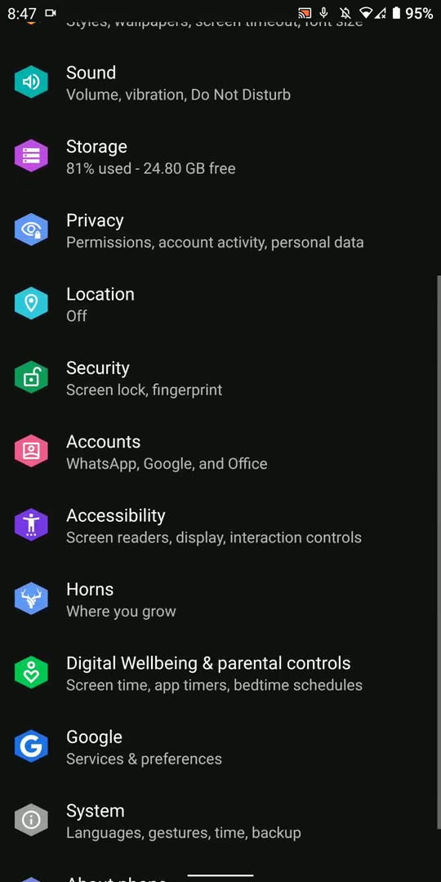
scroll("up", 3)
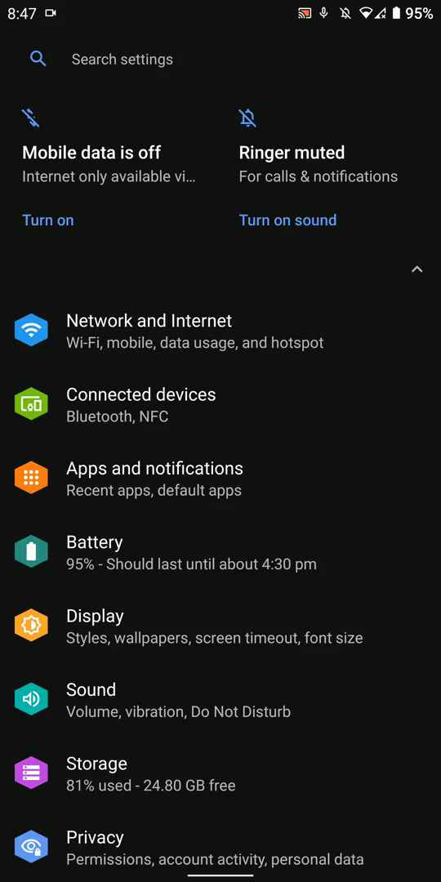